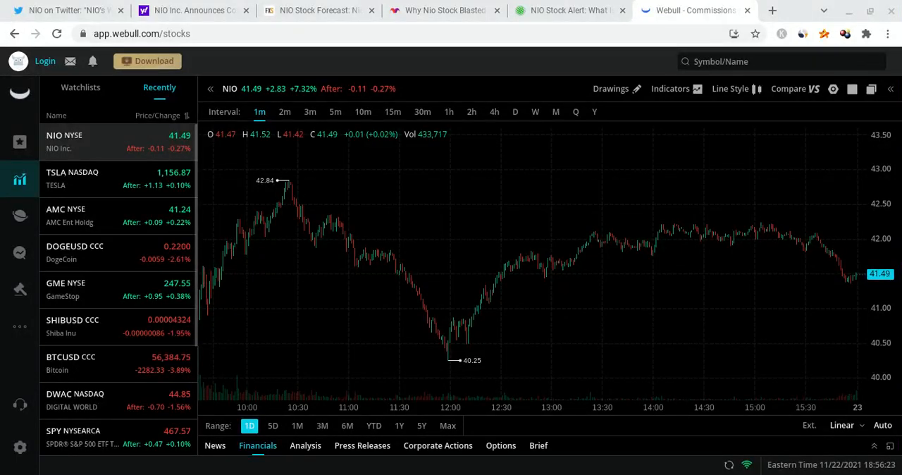
{"action": "mouse_move", "coordinate": [458, 368]}
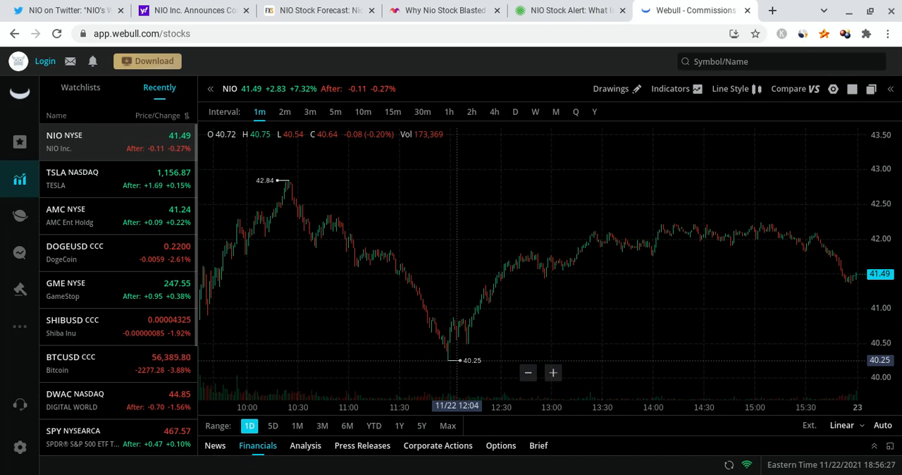
- View the InvestorPlace NIO Stock Alert article, then NIO's Worry-free Service Package tweet on Twitter
{"action": "left_click", "coordinate": [568, 10]}
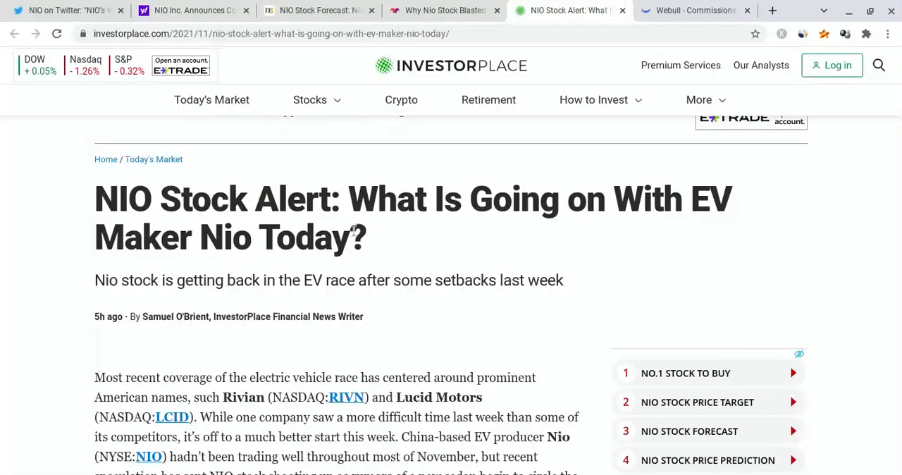
{"action": "mouse_move", "coordinate": [328, 224]}
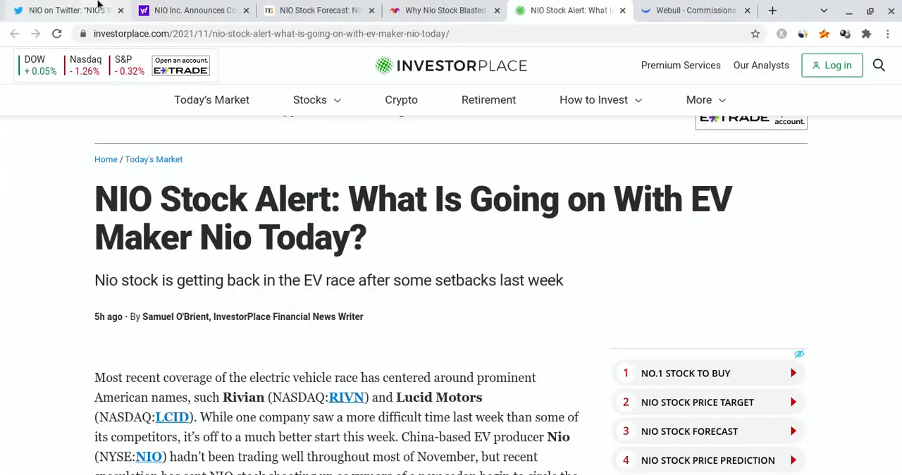
{"action": "left_click", "coordinate": [68, 10]}
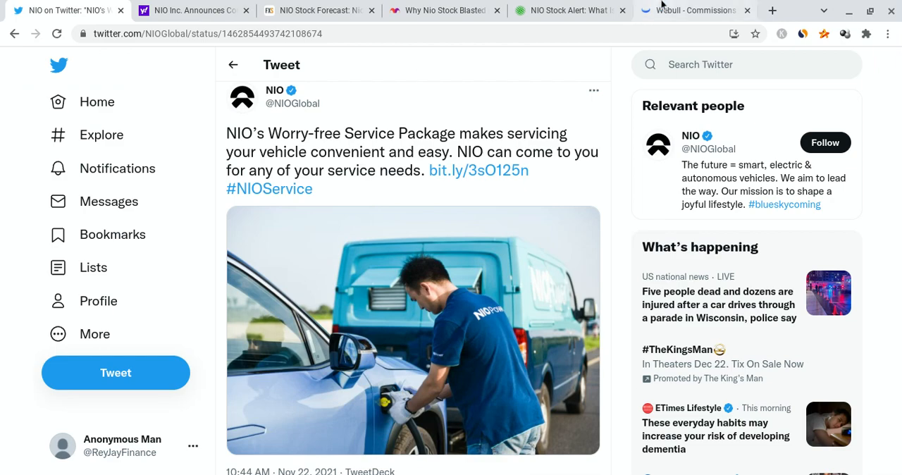
- Return to the Webull tab showing NIO's 1-minute intraday chart at 41.49, up 7.32%
{"action": "left_click", "coordinate": [694, 10]}
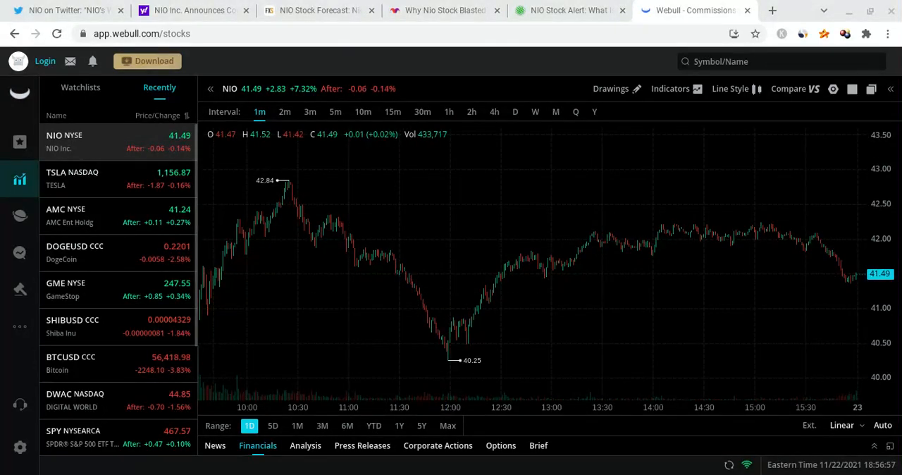
{"action": "mouse_move", "coordinate": [440, 329]}
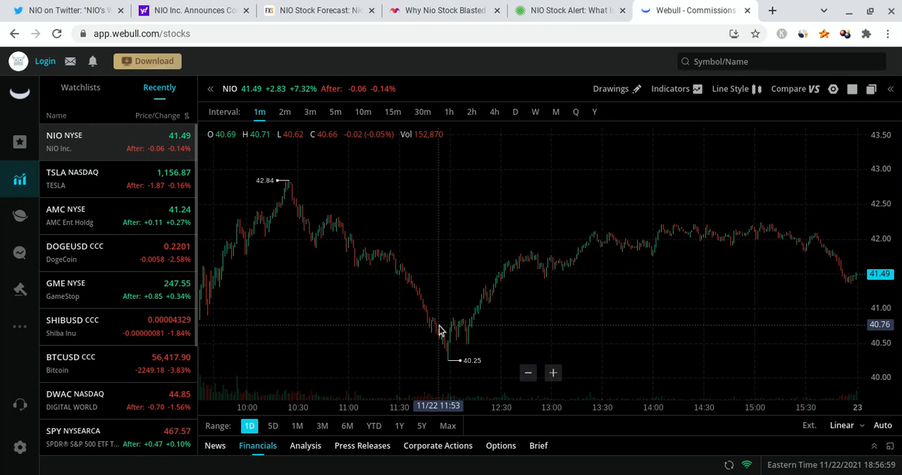
{"action": "mouse_move", "coordinate": [253, 268]}
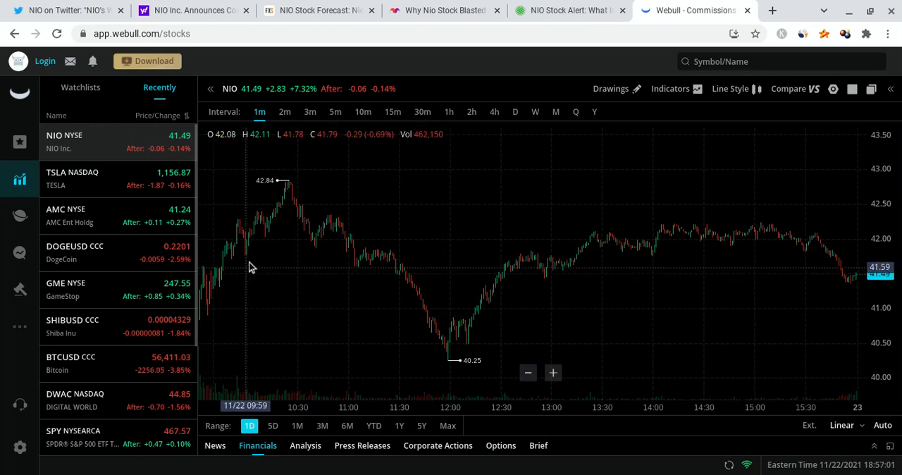
{"action": "mouse_move", "coordinate": [288, 183]}
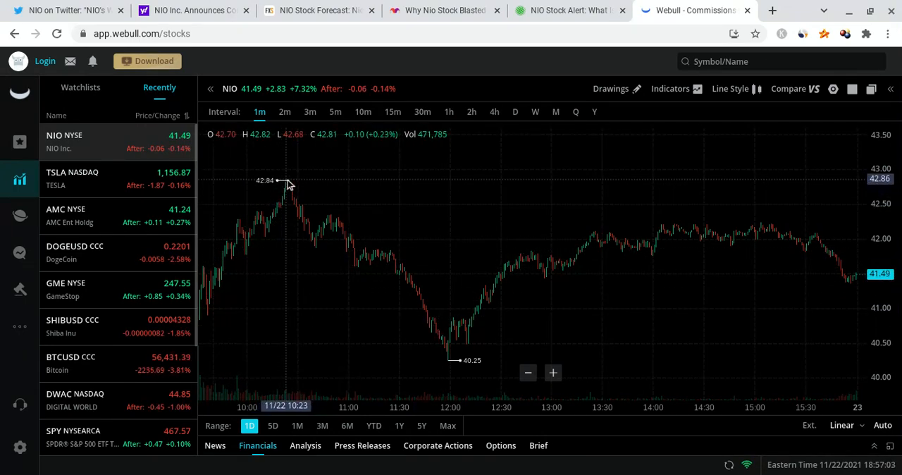
{"action": "mouse_move", "coordinate": [417, 303]}
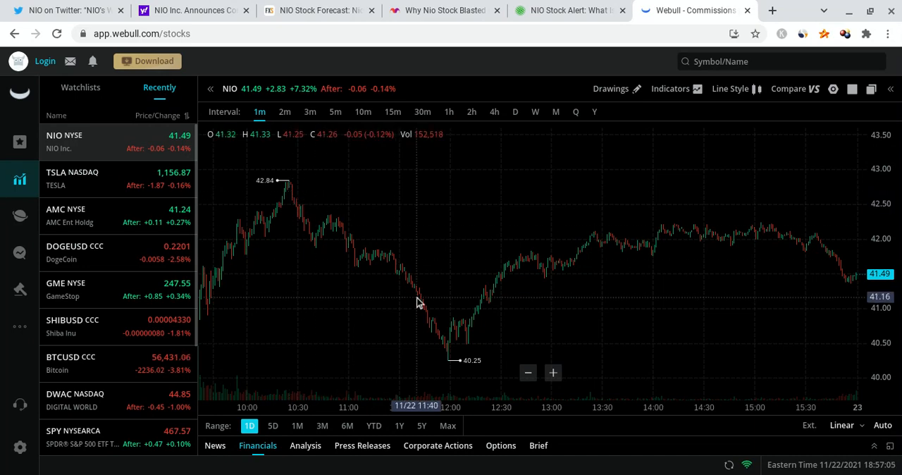
{"action": "mouse_move", "coordinate": [447, 360]}
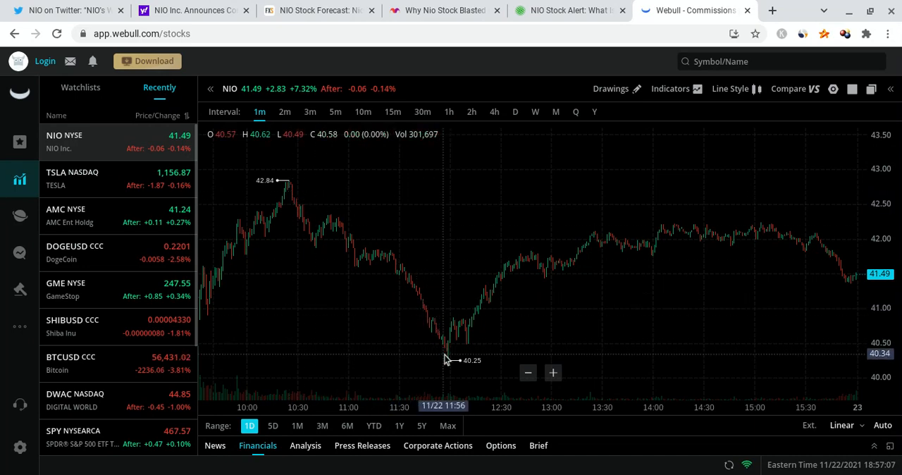
{"action": "mouse_move", "coordinate": [654, 228]}
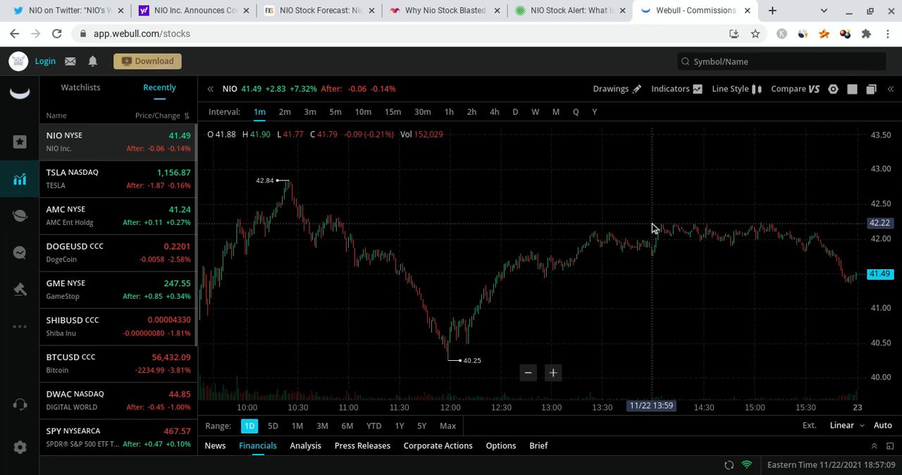
{"action": "mouse_move", "coordinate": [634, 230]}
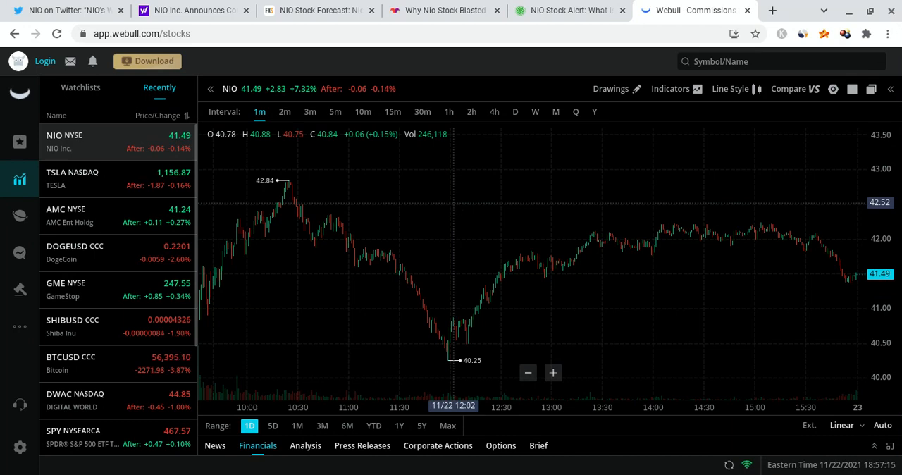
{"action": "mouse_move", "coordinate": [486, 211]}
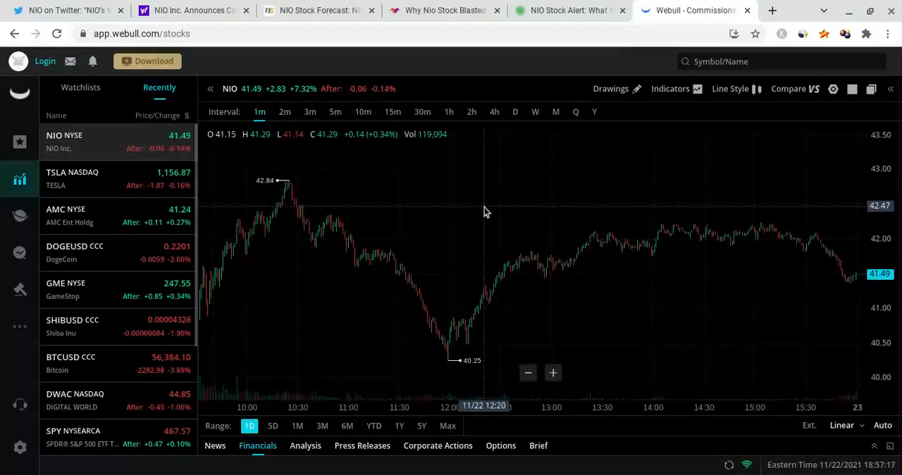
{"action": "mouse_move", "coordinate": [655, 147]}
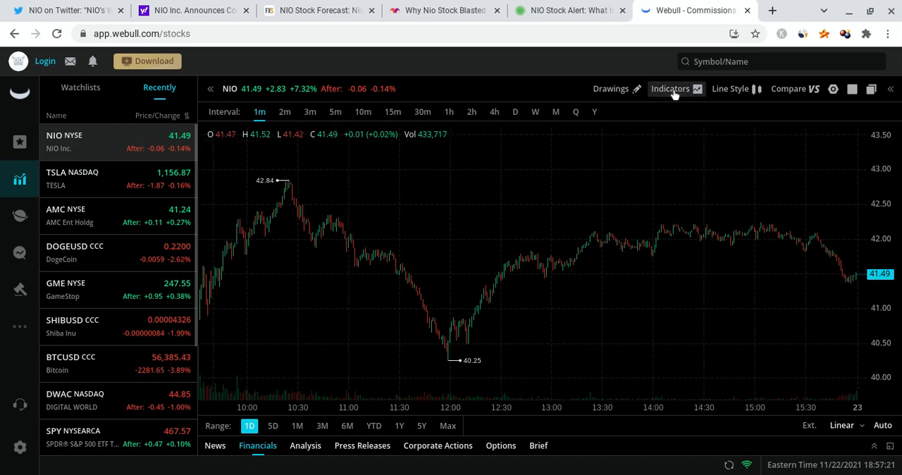
{"action": "left_click", "coordinate": [671, 88]}
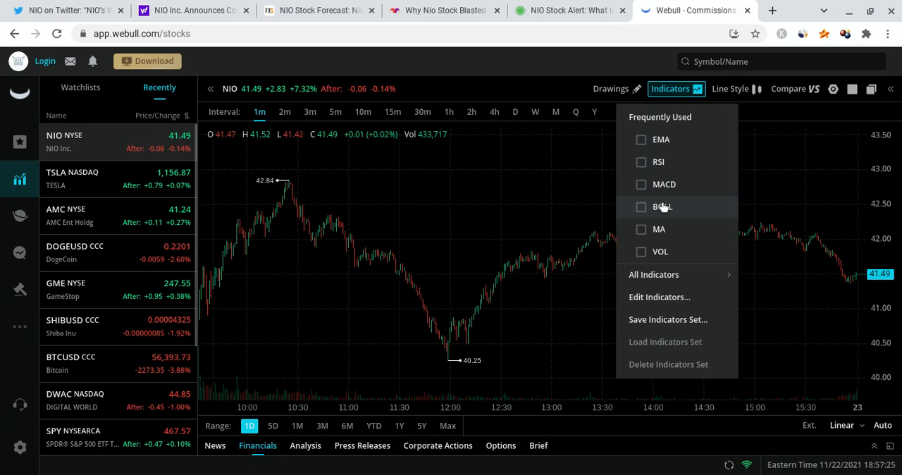
{"action": "left_click", "coordinate": [527, 228]}
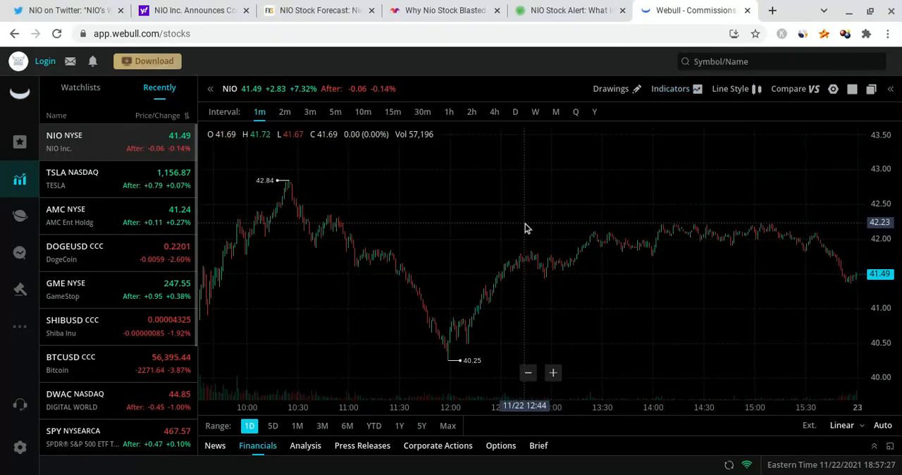
{"action": "mouse_move", "coordinate": [617, 188]}
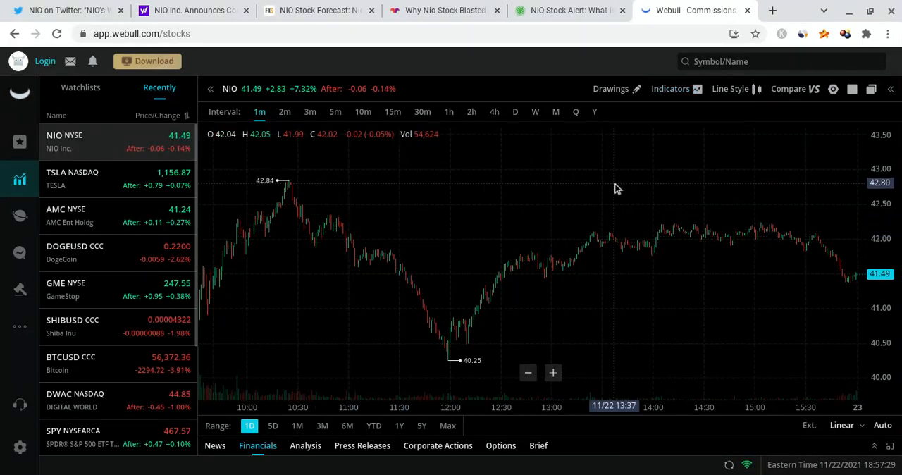
{"action": "mouse_move", "coordinate": [725, 163]}
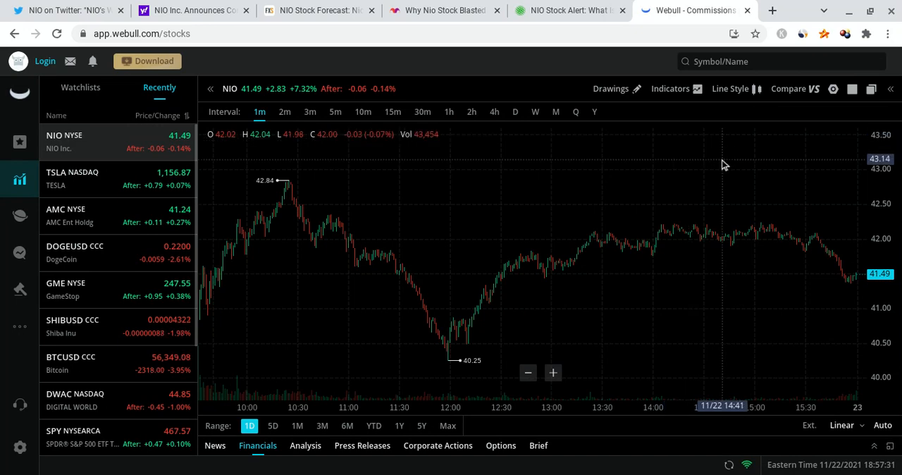
{"action": "mouse_move", "coordinate": [702, 152]}
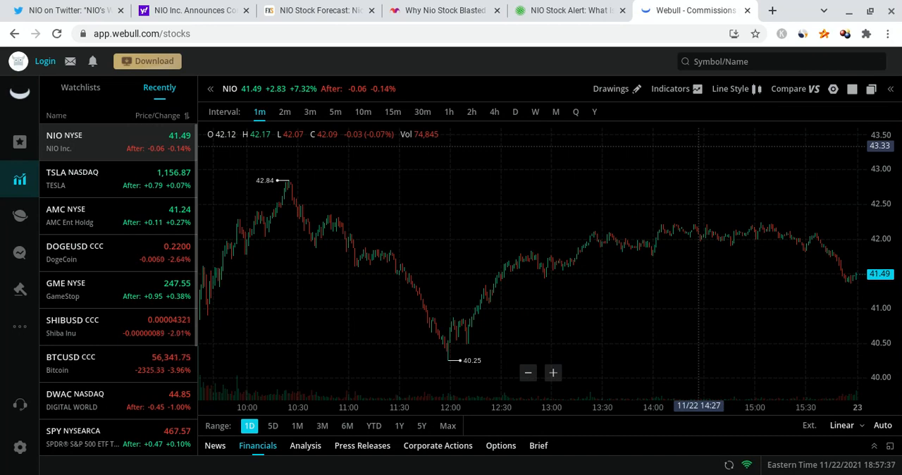
{"action": "mouse_move", "coordinate": [705, 138]}
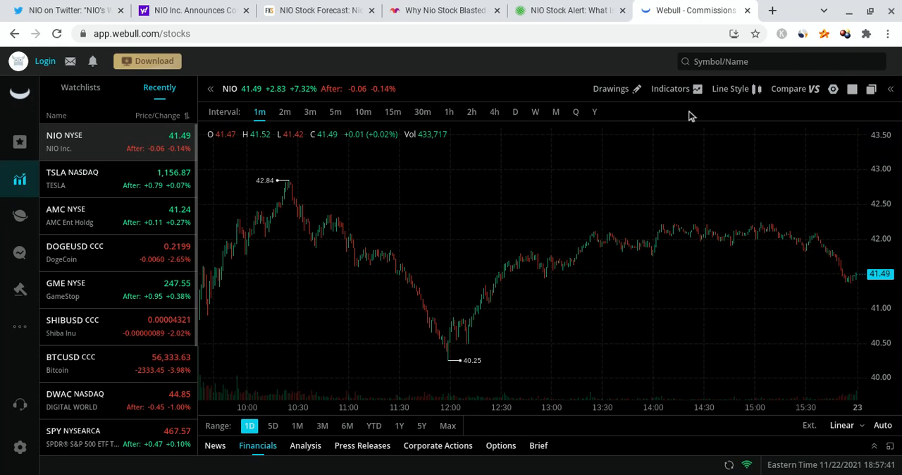
{"action": "mouse_move", "coordinate": [641, 182]}
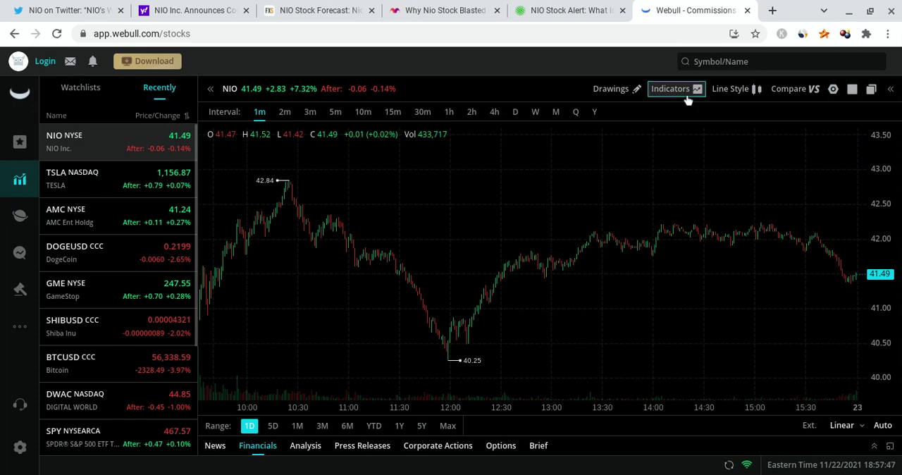
- Add BOLL (20,2) from the indicator list and restore the full-day view of the 1-minute chart
{"action": "left_click", "coordinate": [671, 87]}
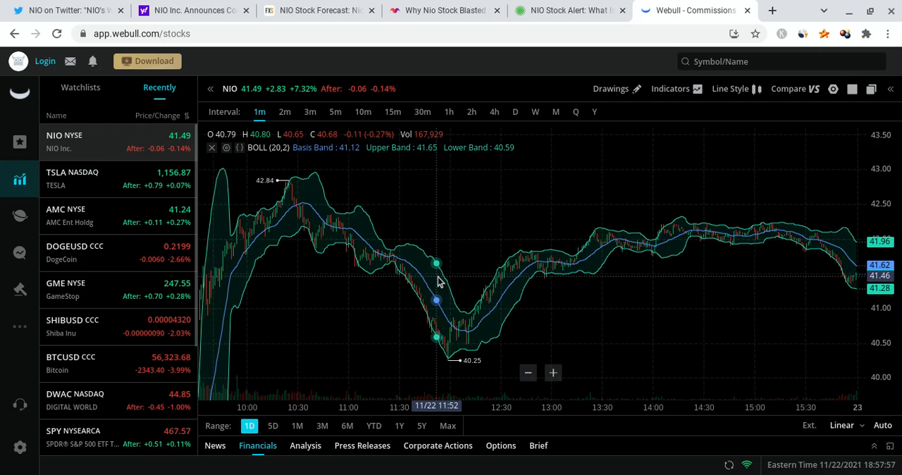
{"action": "mouse_move", "coordinate": [629, 248]}
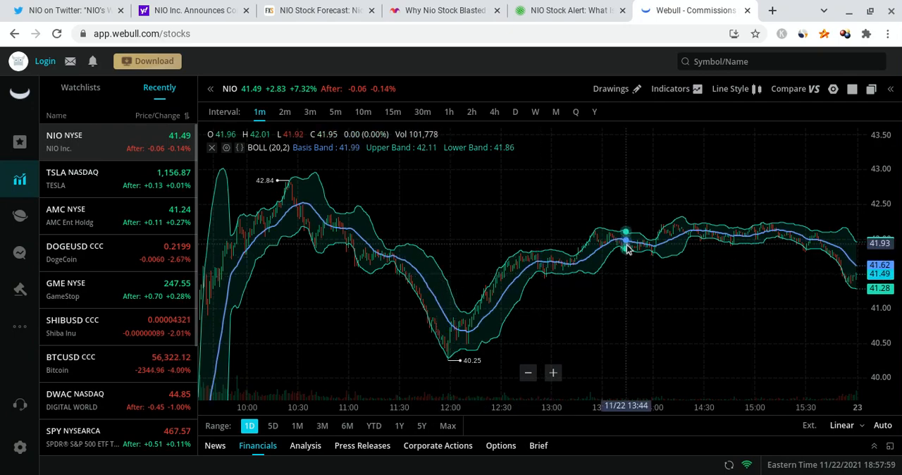
{"action": "mouse_move", "coordinate": [829, 274]}
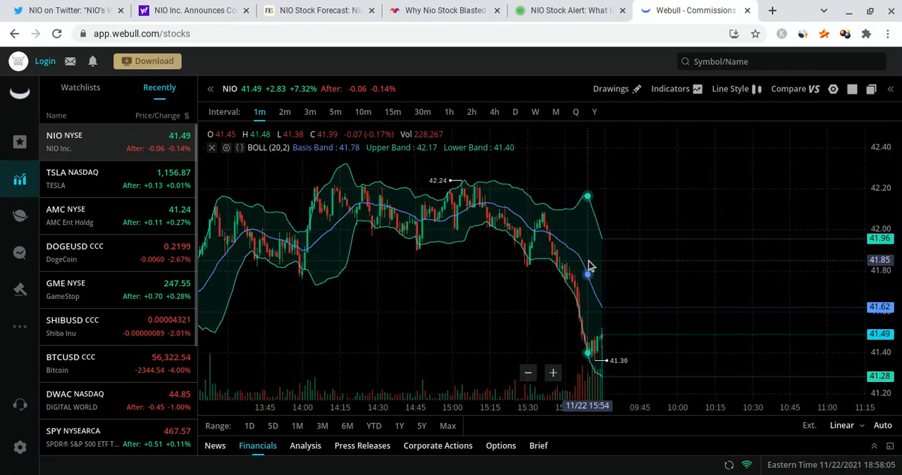
{"action": "mouse_move", "coordinate": [516, 229]}
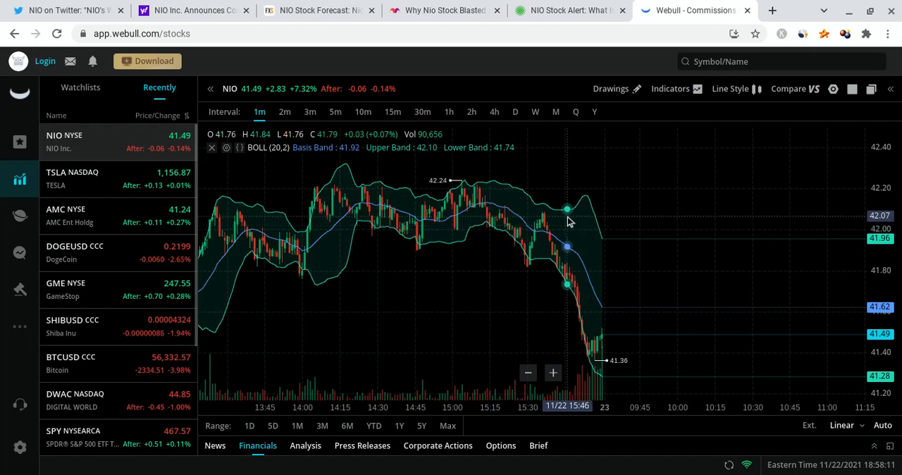
{"action": "left_click", "coordinate": [248, 426]}
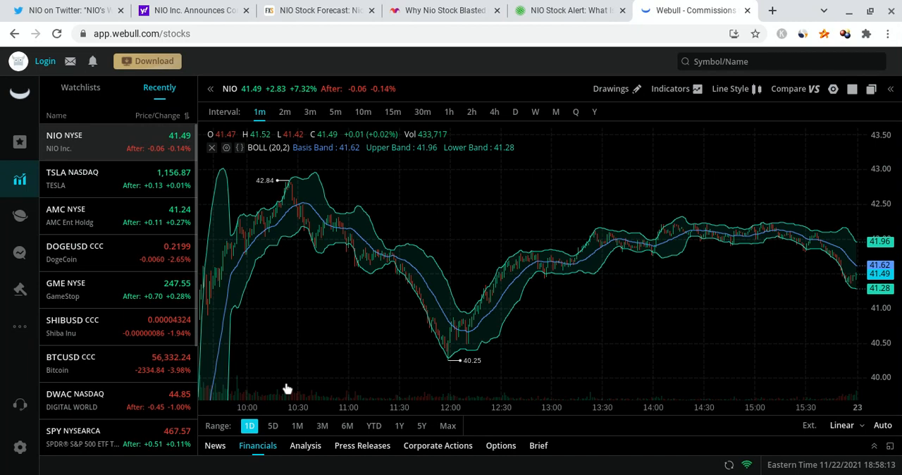
{"action": "left_click", "coordinate": [671, 87]}
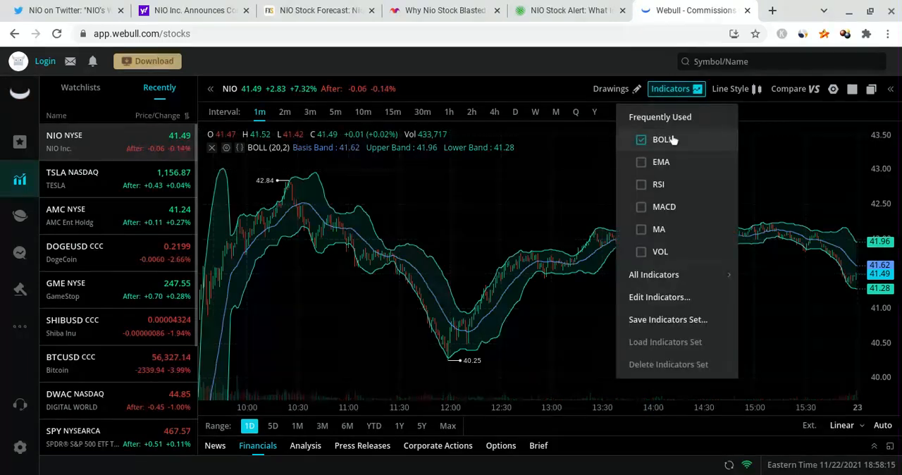
- Switch NIO to 4-hour candles and enable MACD (12,26,9) from the Frequently Used indicators
{"action": "left_click", "coordinate": [493, 111]}
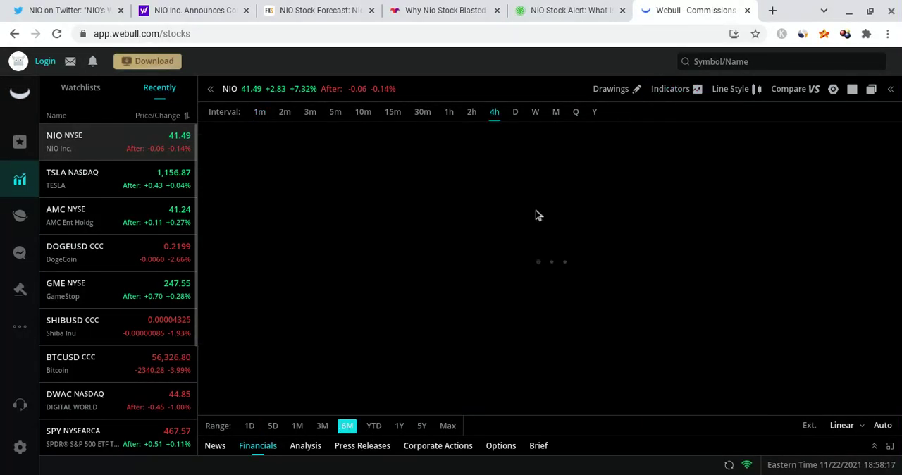
{"action": "left_click", "coordinate": [671, 87]}
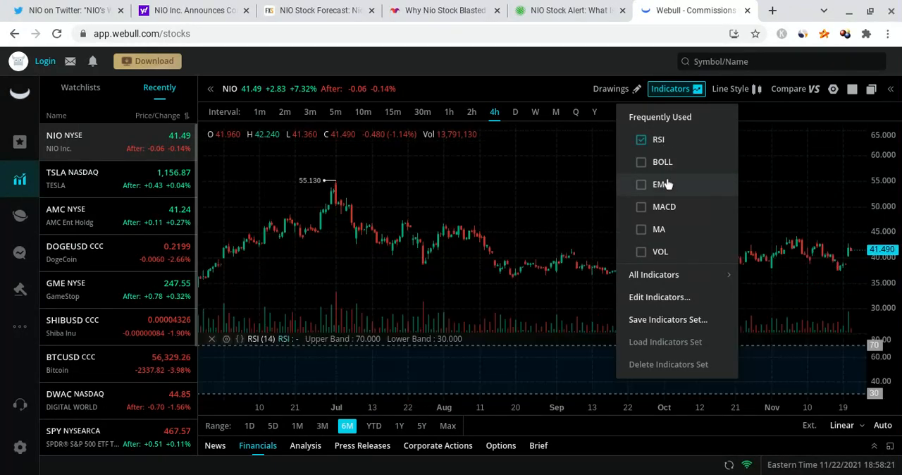
{"action": "left_click", "coordinate": [641, 206]}
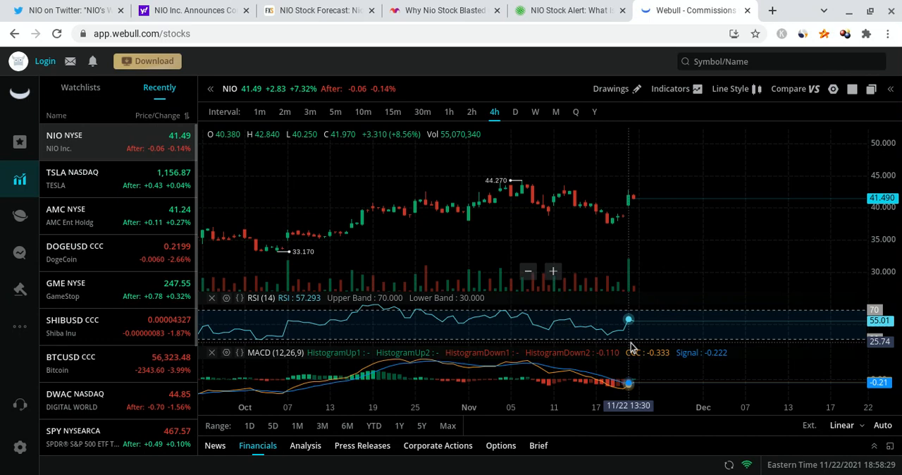
{"action": "mouse_move", "coordinate": [637, 216]}
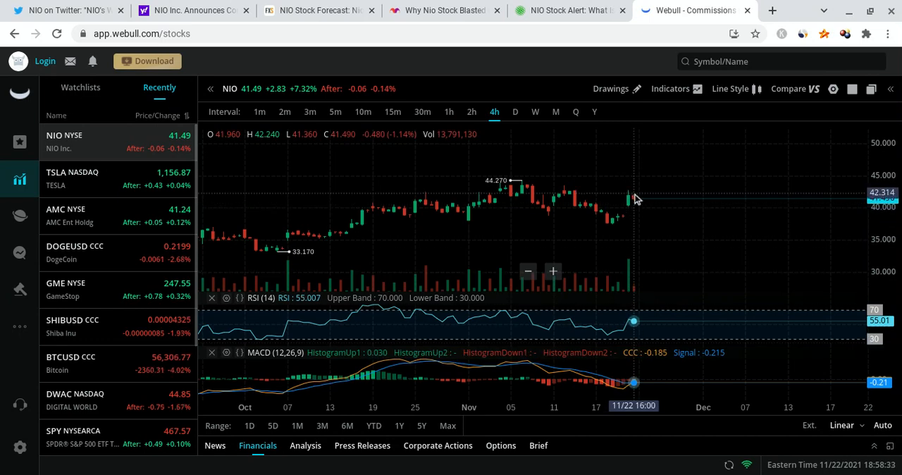
{"action": "mouse_move", "coordinate": [682, 193]}
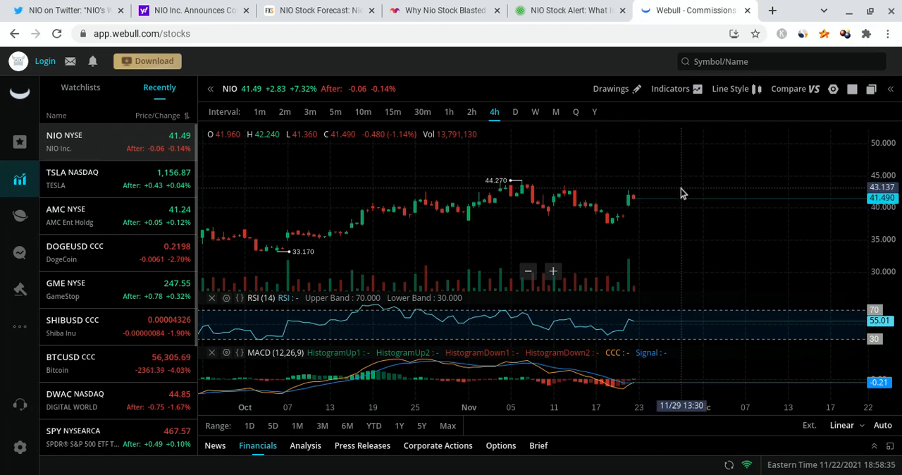
{"action": "mouse_move", "coordinate": [784, 187]}
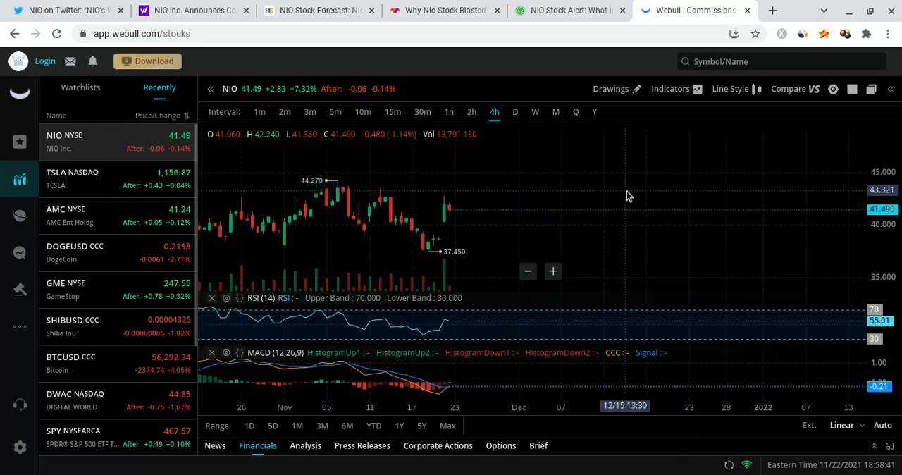
{"action": "mouse_move", "coordinate": [654, 188]}
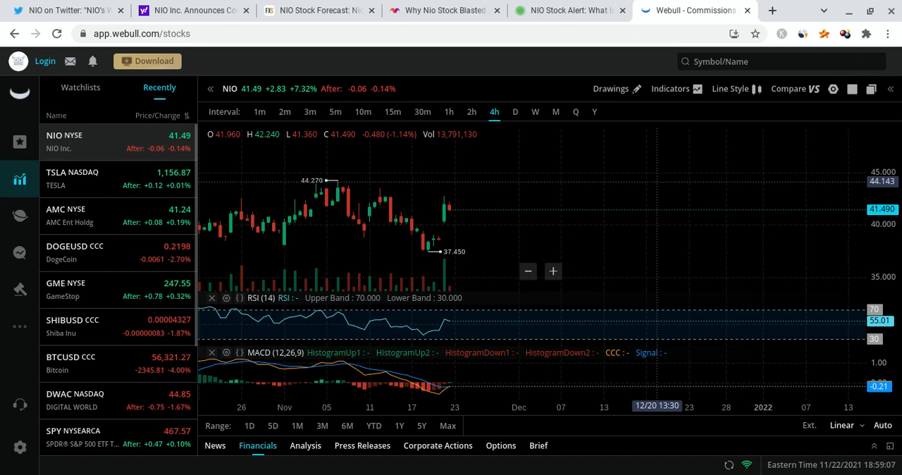
{"action": "mouse_move", "coordinate": [481, 192]}
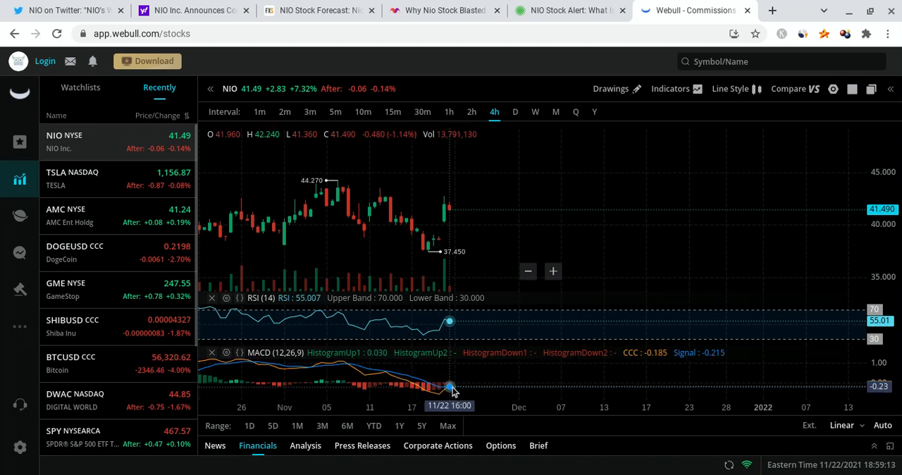
{"action": "mouse_move", "coordinate": [430, 268]}
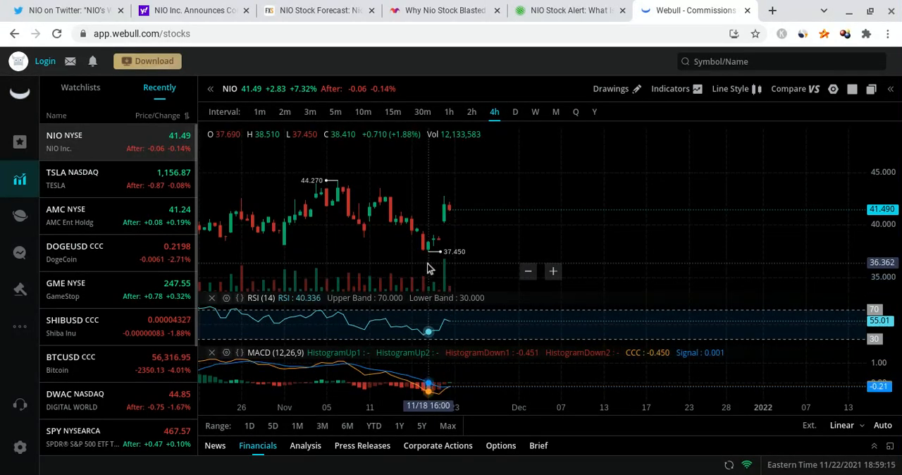
{"action": "mouse_move", "coordinate": [457, 354]}
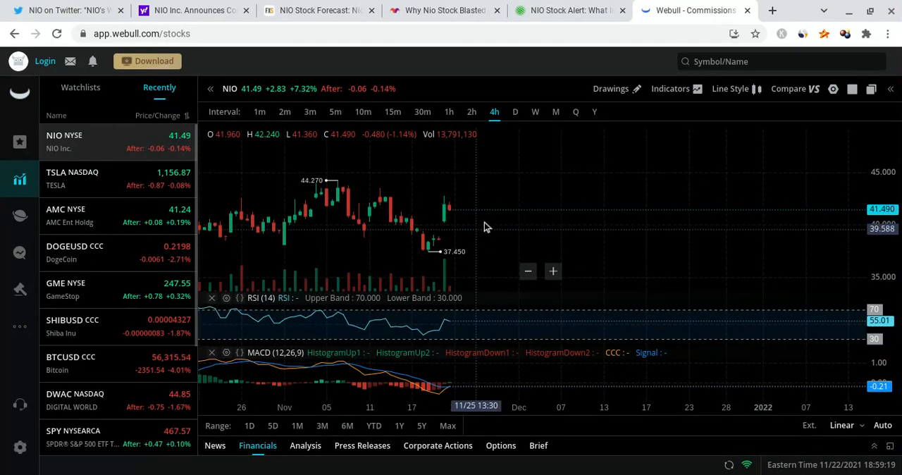
{"action": "mouse_move", "coordinate": [637, 228]}
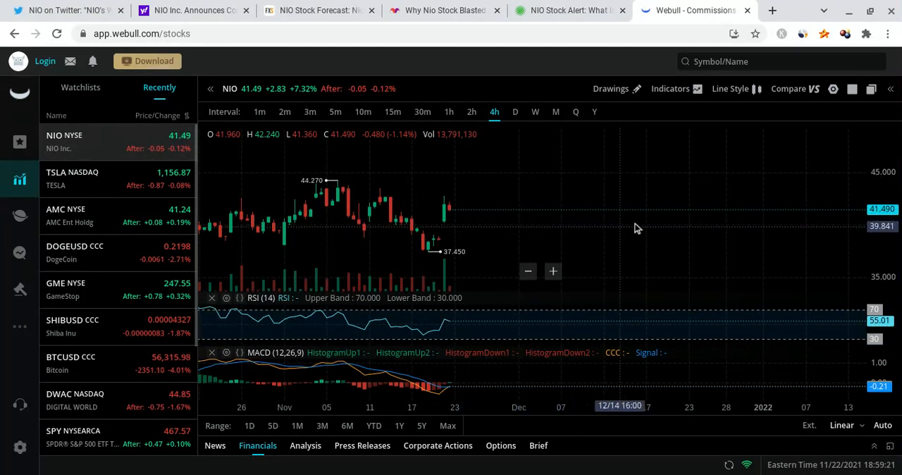
{"action": "mouse_move", "coordinate": [654, 226]}
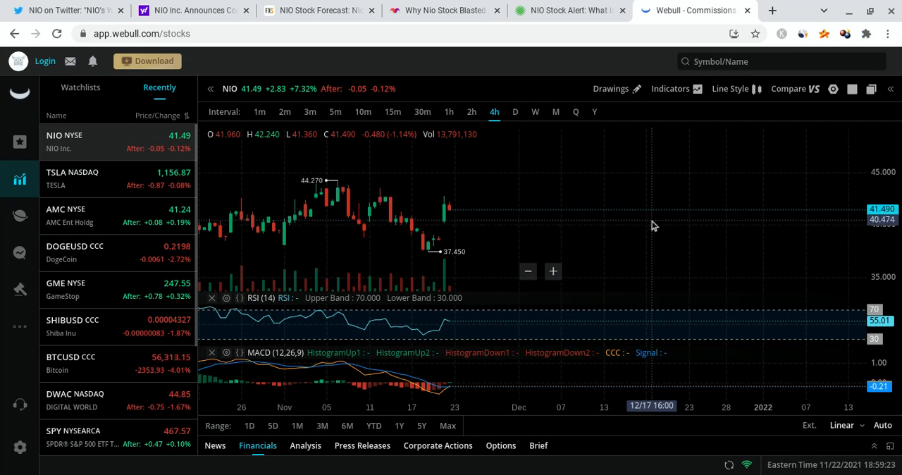
{"action": "mouse_move", "coordinate": [564, 190]}
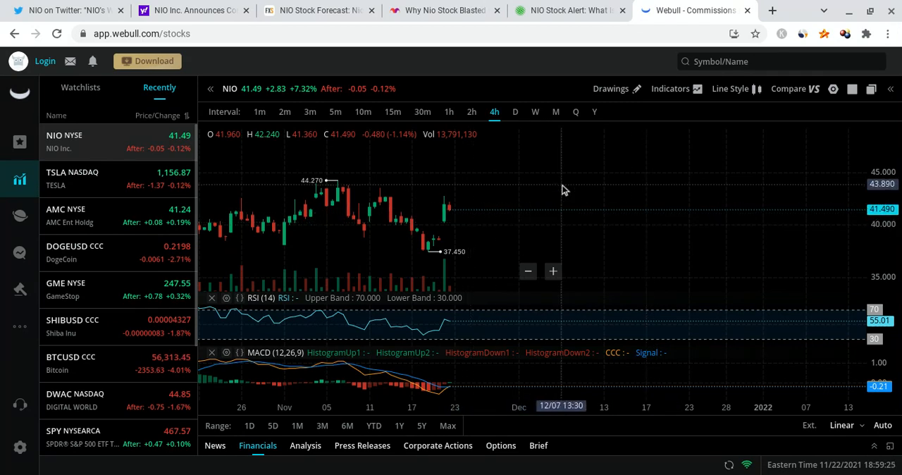
{"action": "mouse_move", "coordinate": [581, 178]}
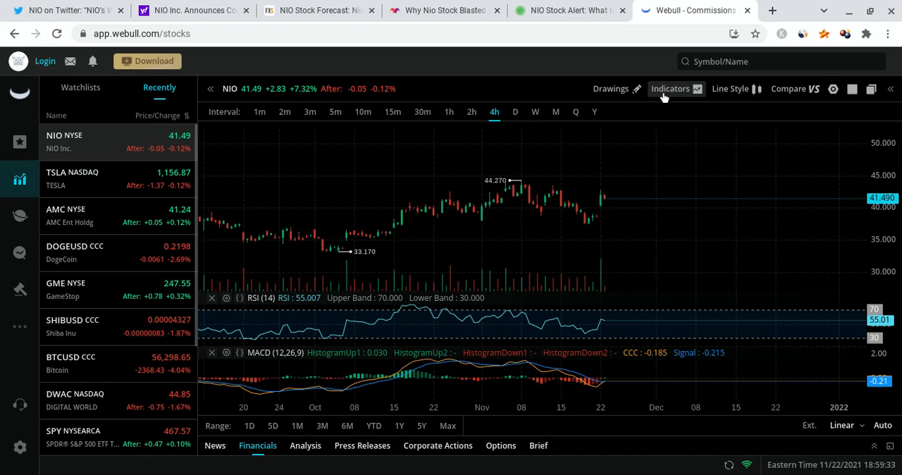
- Uncheck RSI and MACD so the 4-hour chart shows only price candles and volume
{"action": "left_click", "coordinate": [671, 87]}
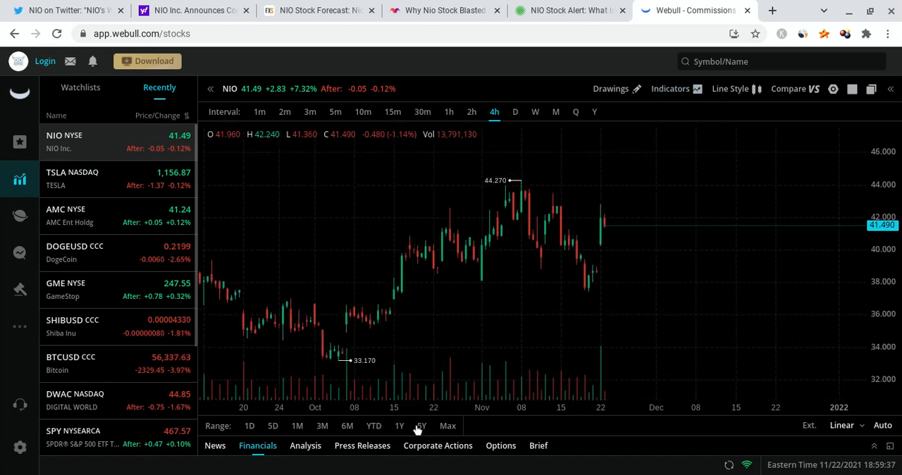
- Set the NIO chart interval to D for a multi-year daily view peaking near 66.99
{"action": "left_click", "coordinate": [400, 426]}
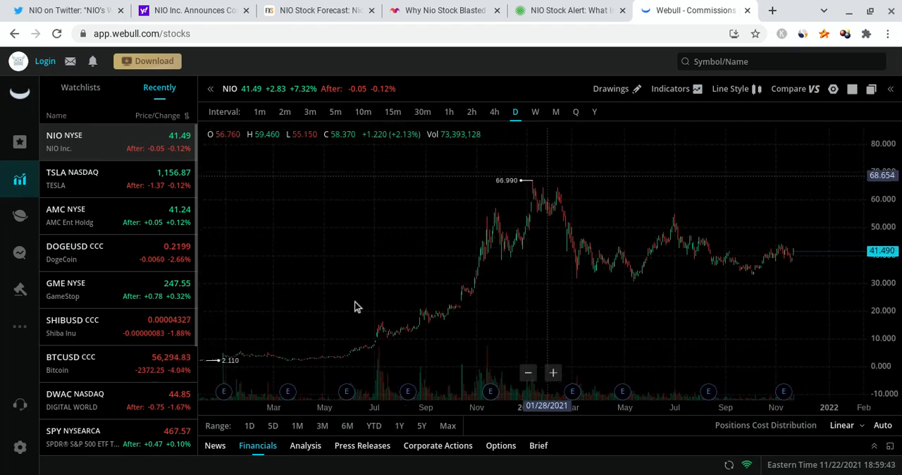
{"action": "mouse_move", "coordinate": [661, 136]}
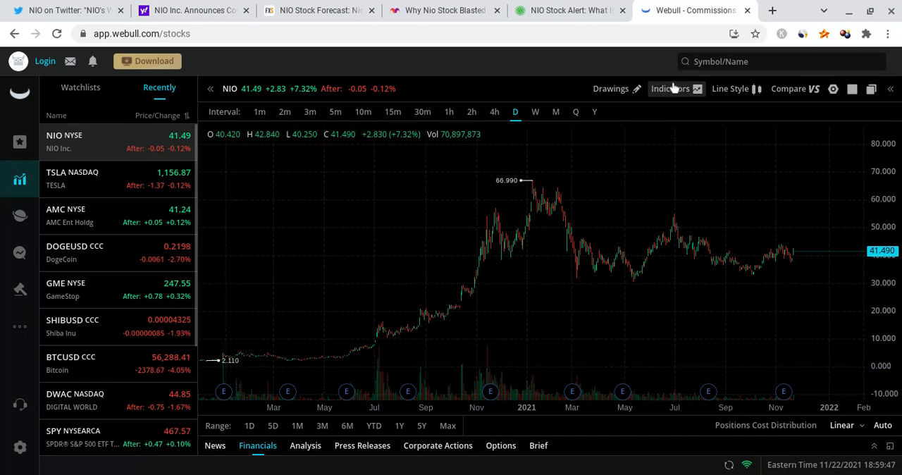
{"action": "left_click", "coordinate": [671, 87]}
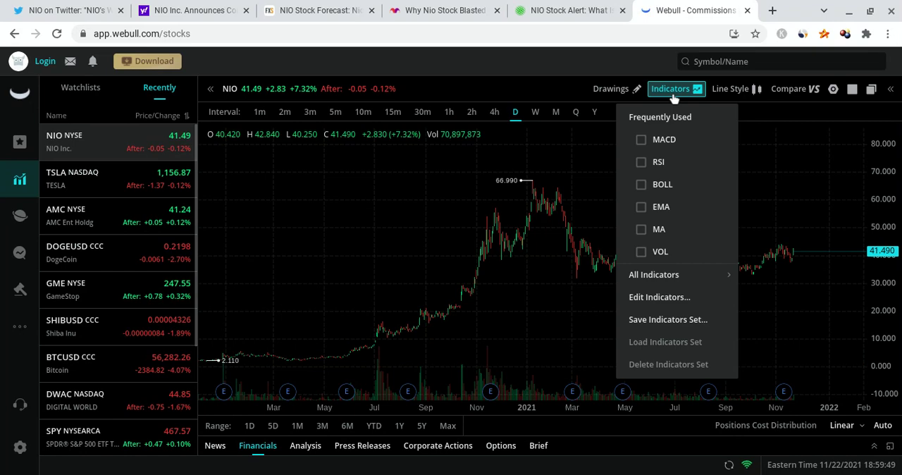
{"action": "left_click", "coordinate": [640, 206]}
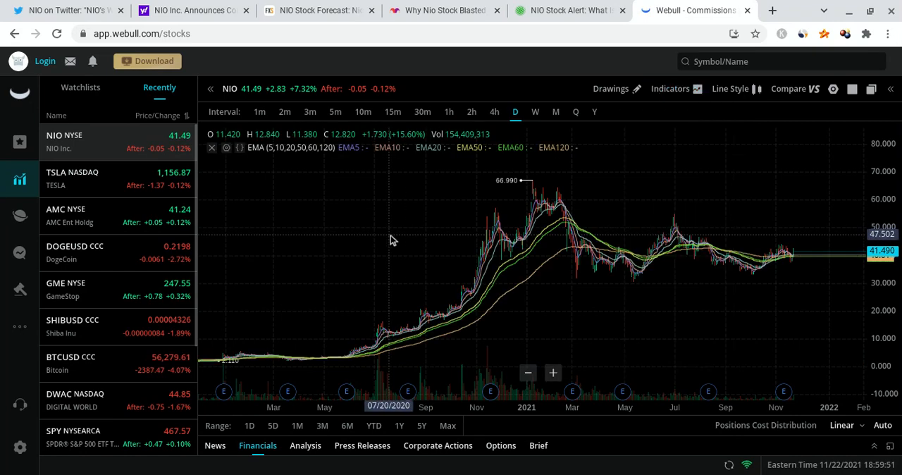
{"action": "mouse_move", "coordinate": [473, 266]}
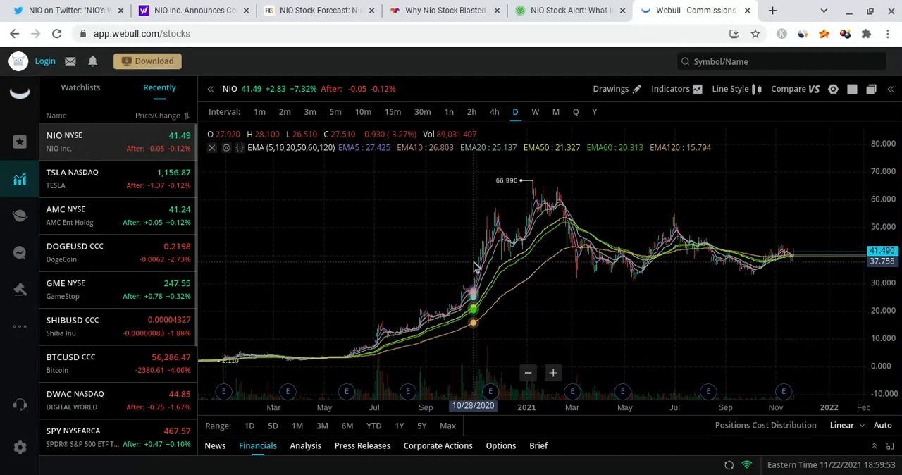
{"action": "mouse_move", "coordinate": [524, 253]}
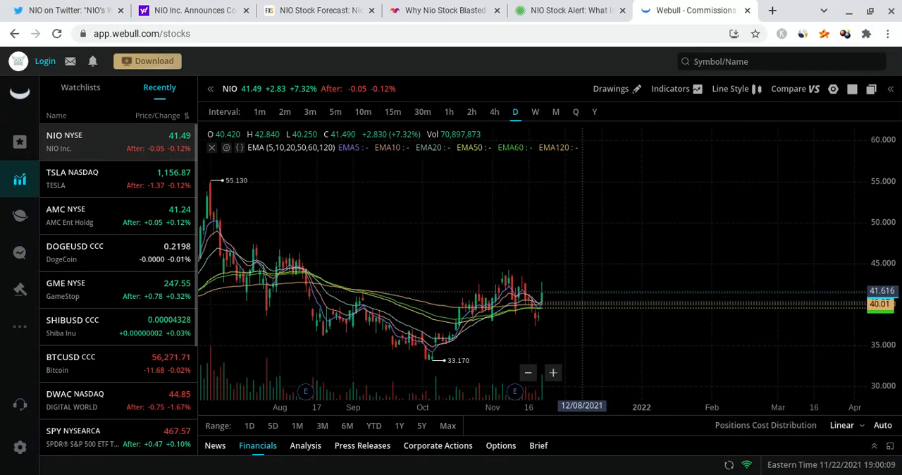
{"action": "mouse_move", "coordinate": [592, 336]}
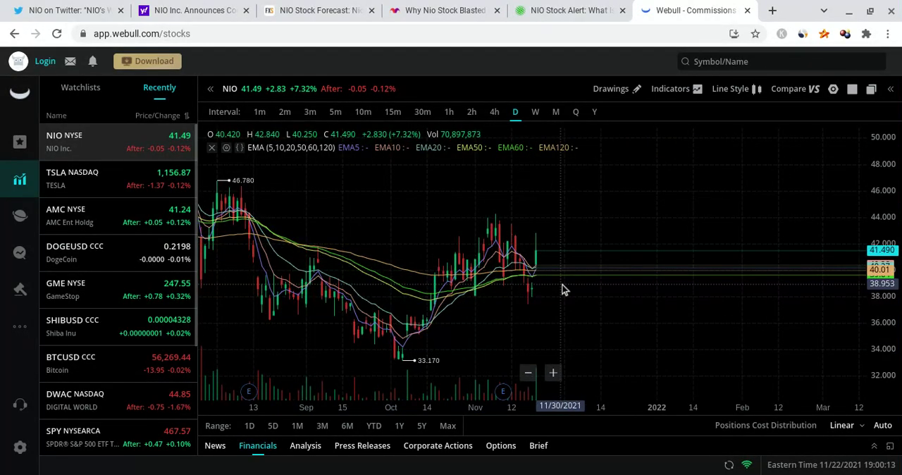
{"action": "mouse_move", "coordinate": [651, 200]}
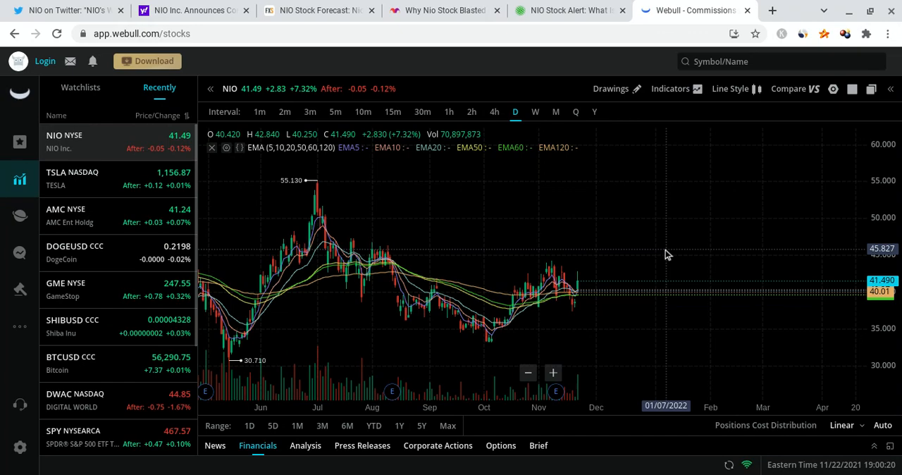
{"action": "mouse_move", "coordinate": [670, 231]}
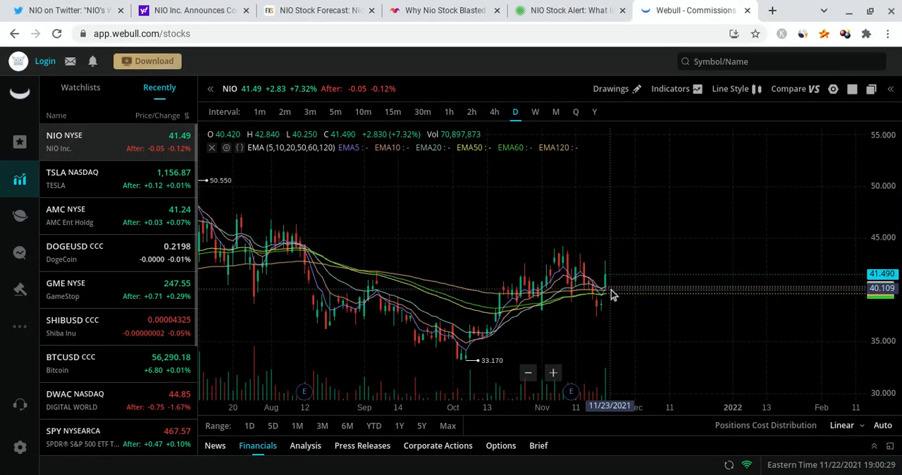
{"action": "mouse_move", "coordinate": [629, 168]}
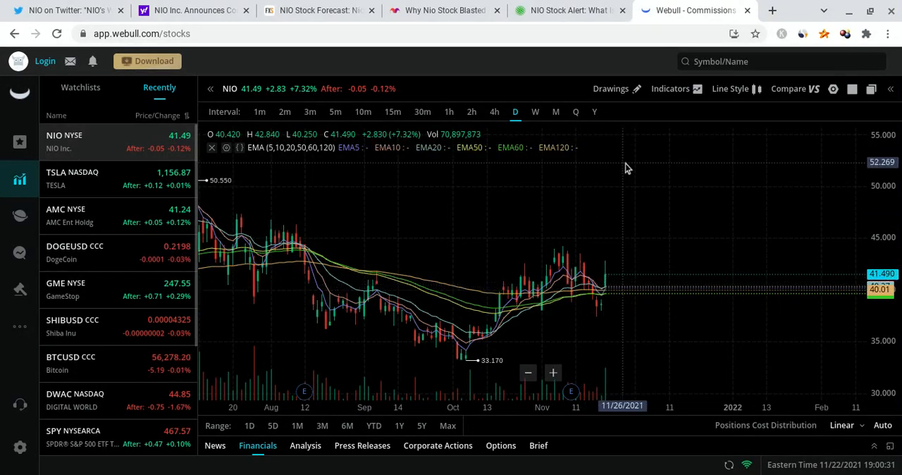
{"action": "left_click", "coordinate": [671, 87]}
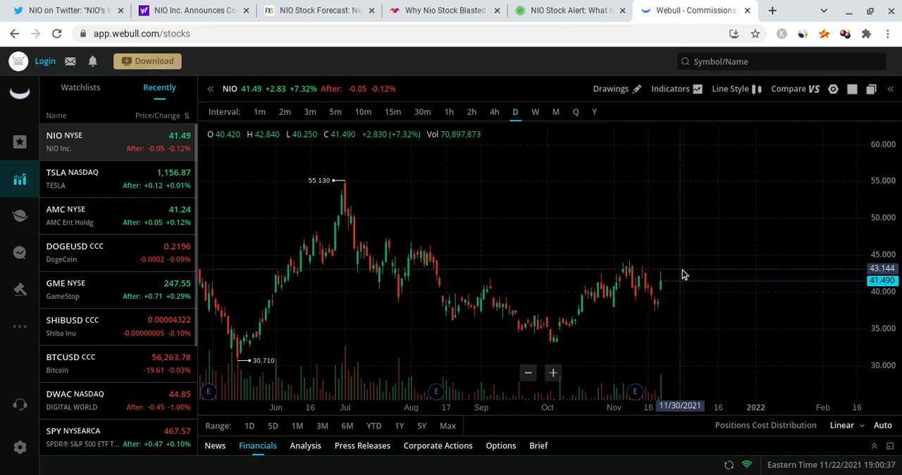
{"action": "mouse_move", "coordinate": [772, 285]}
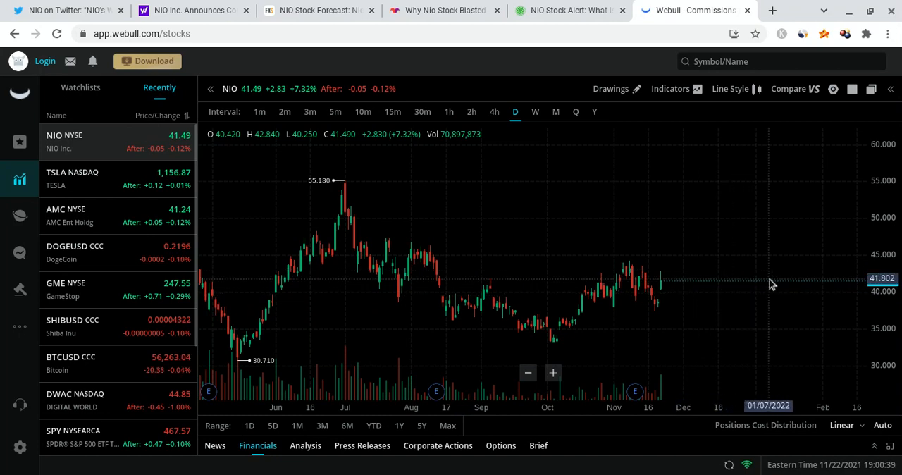
{"action": "mouse_move", "coordinate": [673, 282]}
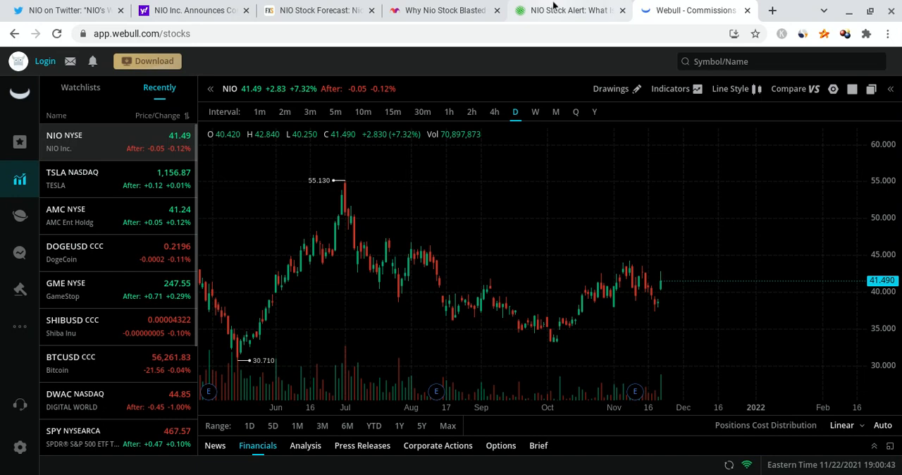
- Switch from Webull to the InvestorPlace 'NIO Stock Alert' browser tab
{"action": "left_click", "coordinate": [569, 11]}
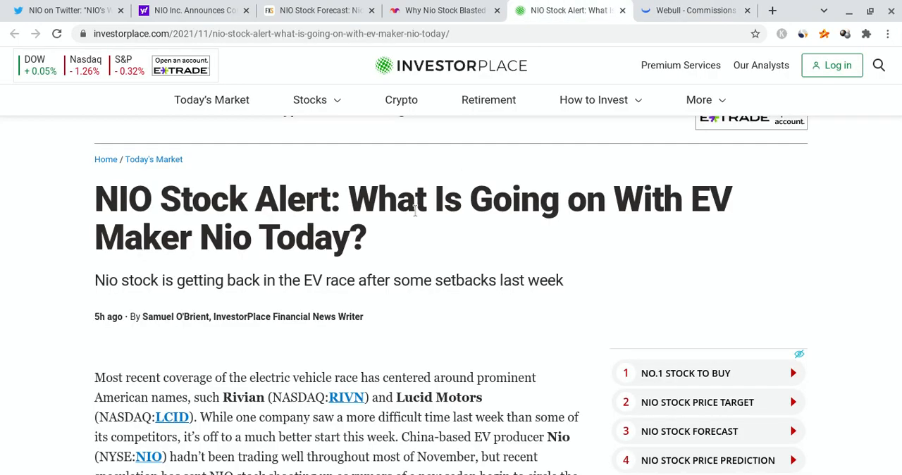
{"action": "mouse_move", "coordinate": [408, 214]}
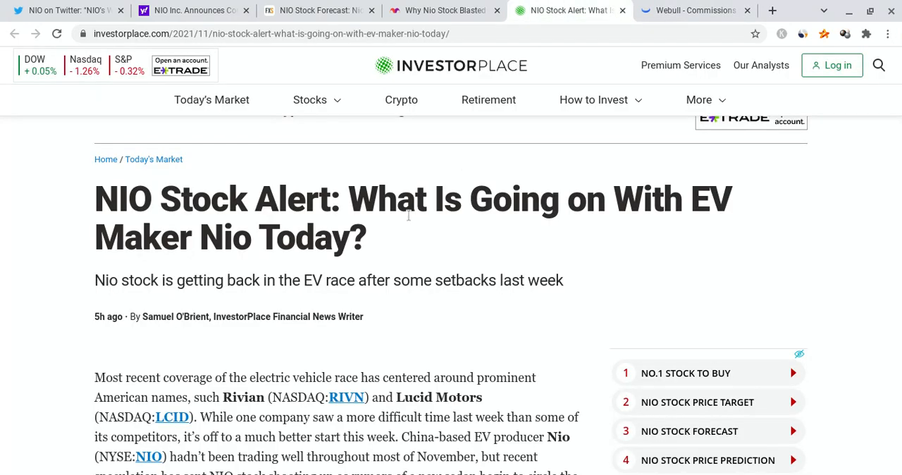
- Read down the InvestorPlace article and highlight the sentence about anticipation for the NIO ET7
{"action": "scroll", "scroll_direction": "down", "scroll_amount": 3}
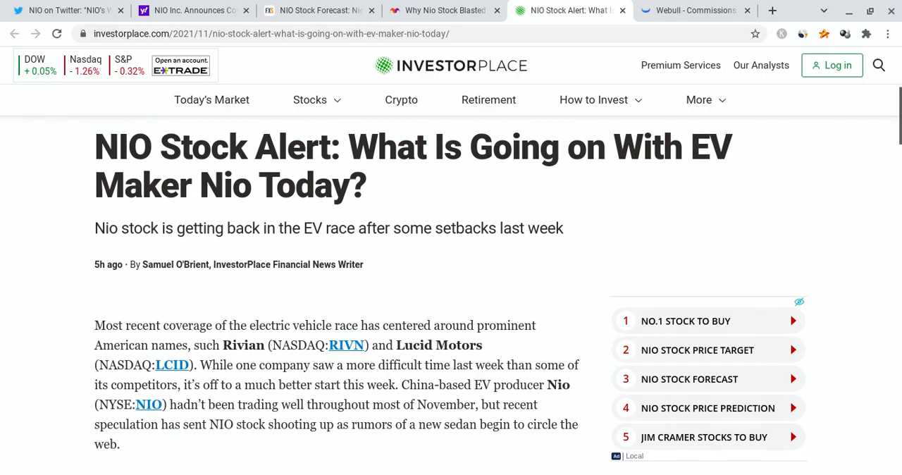
{"action": "scroll", "scroll_direction": "down", "scroll_amount": 3}
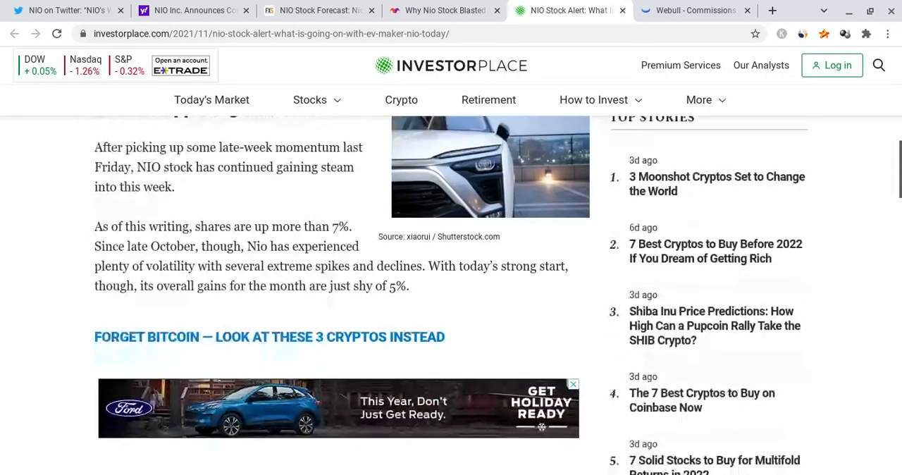
{"action": "scroll", "scroll_direction": "down", "scroll_amount": 3}
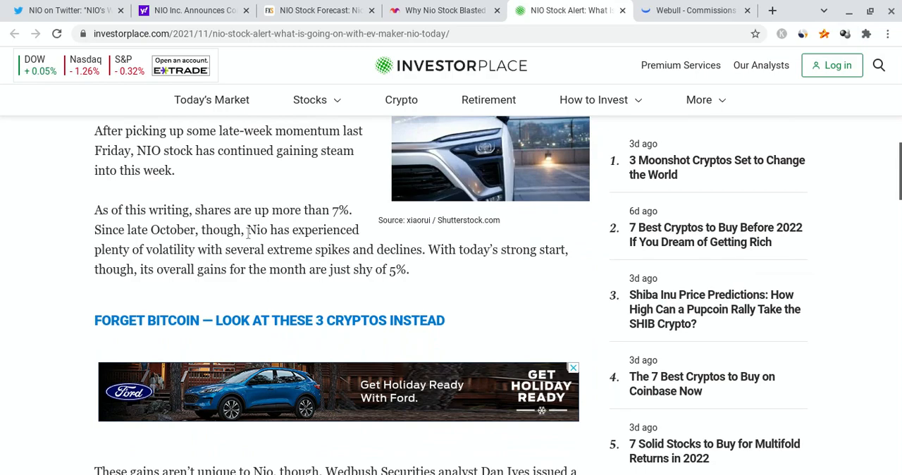
{"action": "scroll", "scroll_direction": "down", "scroll_amount": 3}
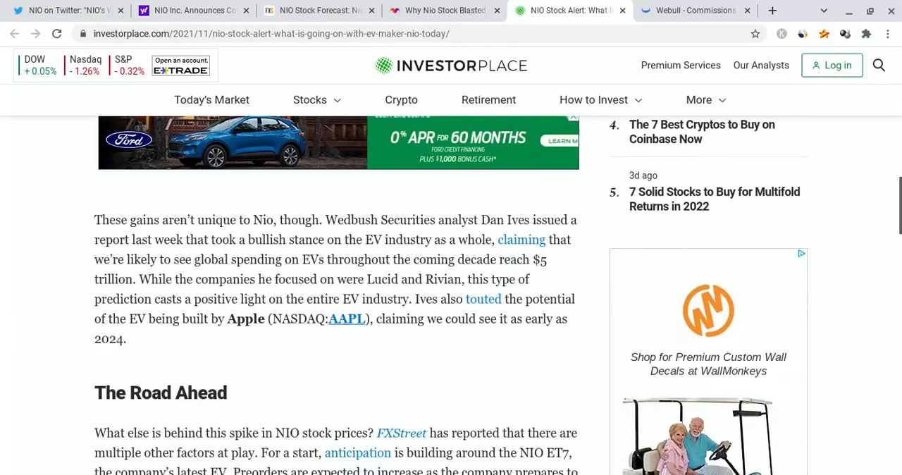
{"action": "scroll", "scroll_direction": "down", "scroll_amount": 3}
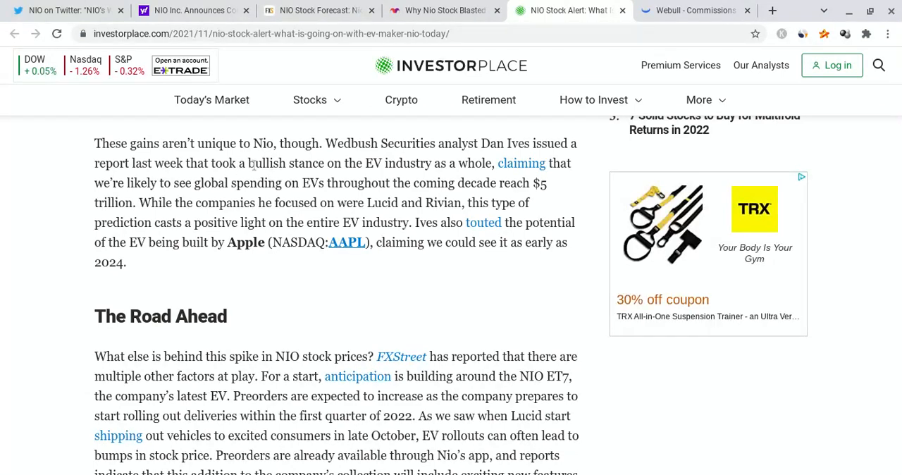
{"action": "mouse_move", "coordinate": [284, 158]}
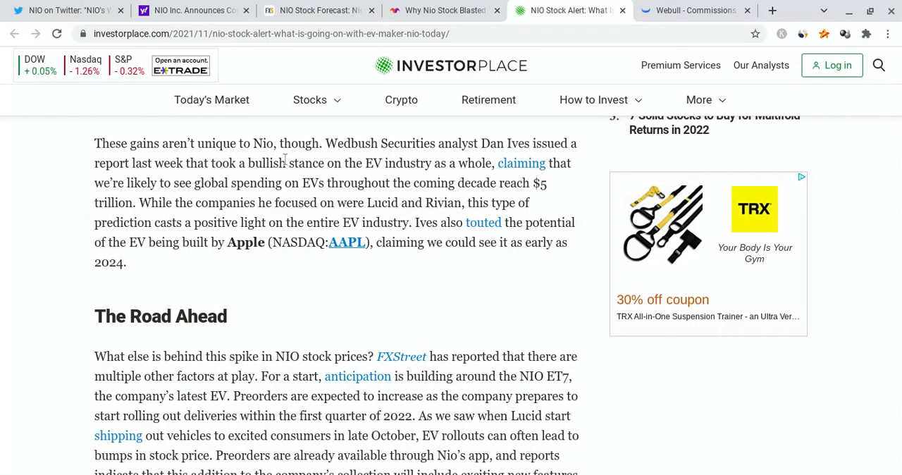
{"action": "scroll", "scroll_direction": "down", "scroll_amount": 3}
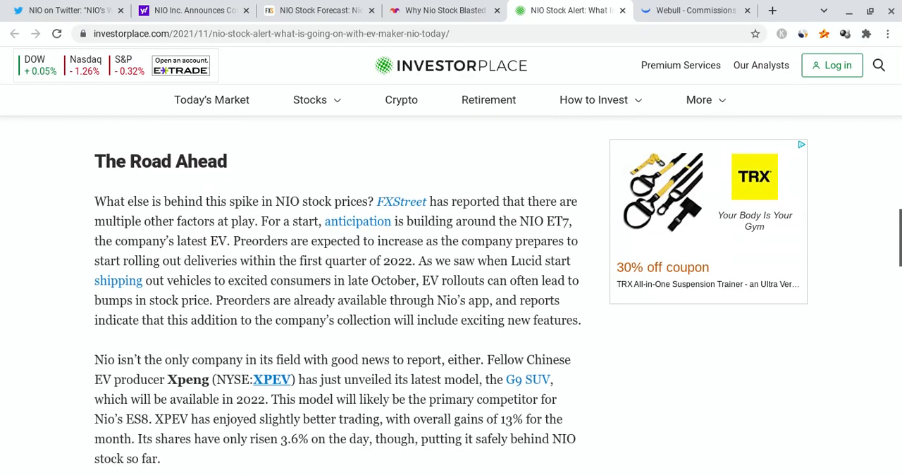
{"action": "scroll", "scroll_direction": "down", "scroll_amount": 3}
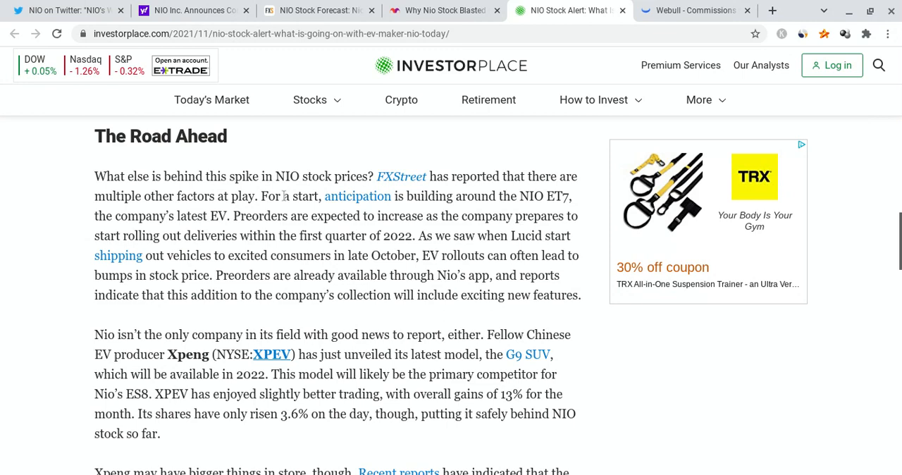
{"action": "mouse_move", "coordinate": [284, 196]}
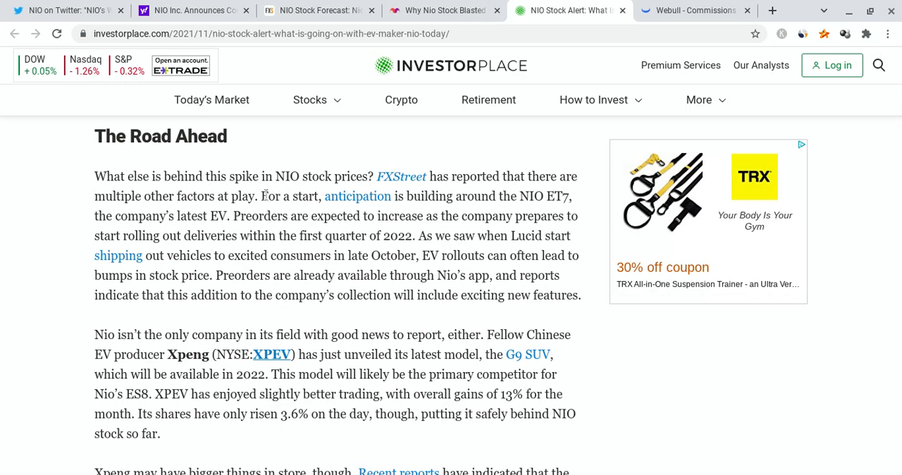
{"action": "left_click_drag", "start_coordinate": [262, 196], "coordinate": [259, 235]}
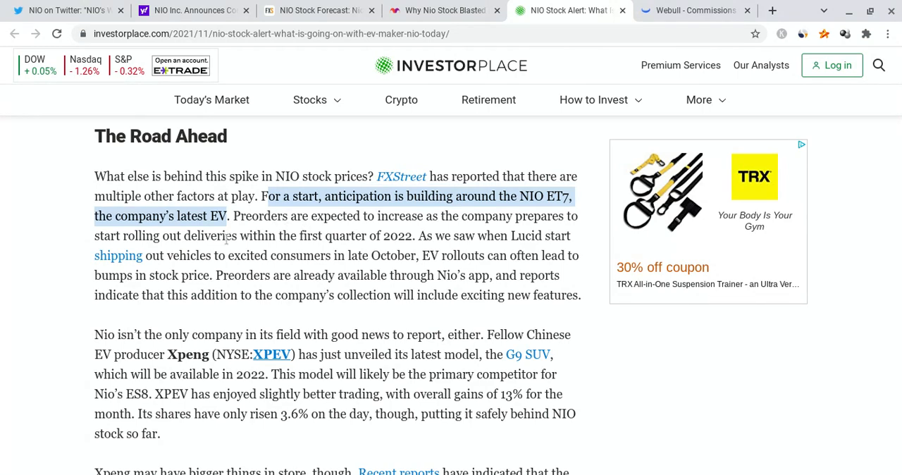
{"action": "mouse_move", "coordinate": [347, 235]}
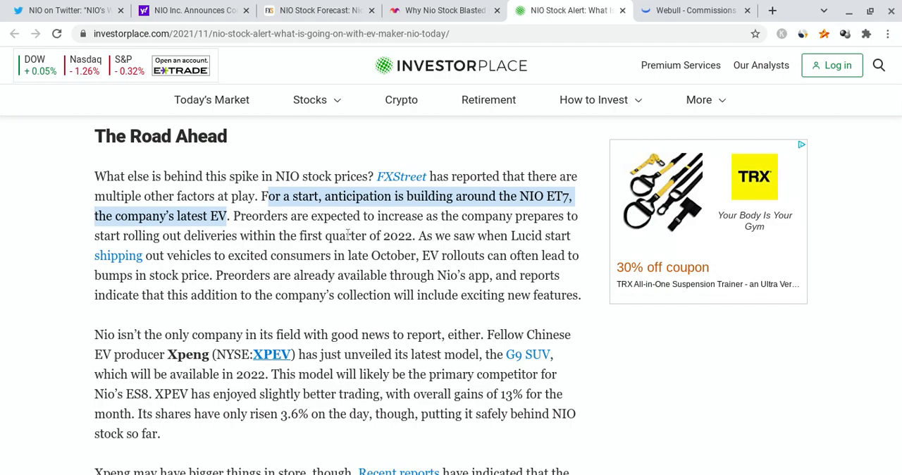
- Finish the rest of the article, then go to the Motley Fool 'Why Nio Stock Blasted Higher Today' tab
{"action": "scroll", "scroll_direction": "down", "scroll_amount": 3}
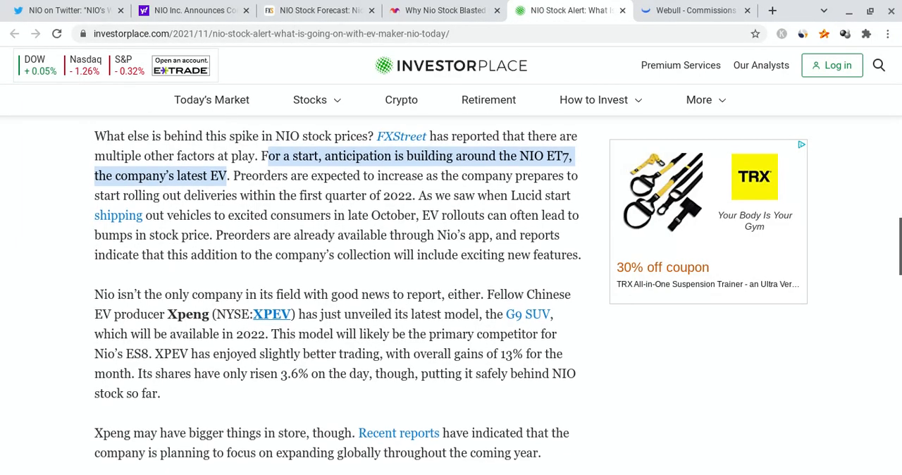
{"action": "scroll", "scroll_direction": "down", "scroll_amount": 3}
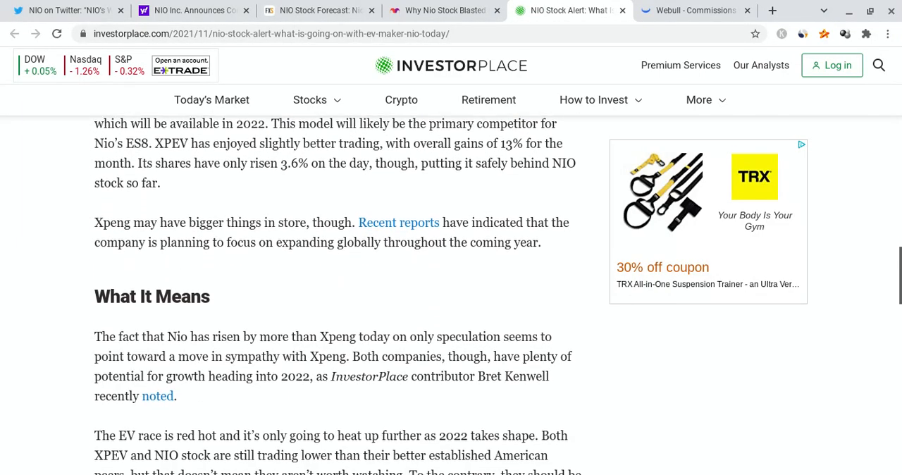
{"action": "scroll", "scroll_direction": "down", "scroll_amount": 3}
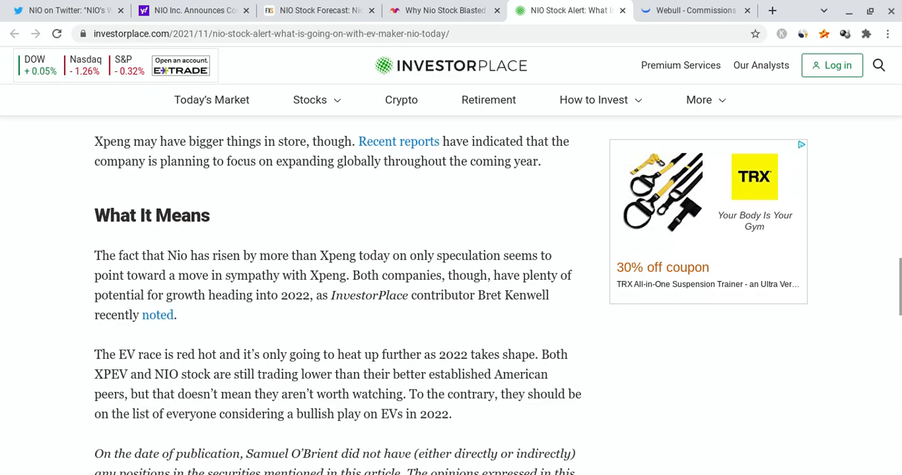
{"action": "scroll", "scroll_direction": "down", "scroll_amount": 3}
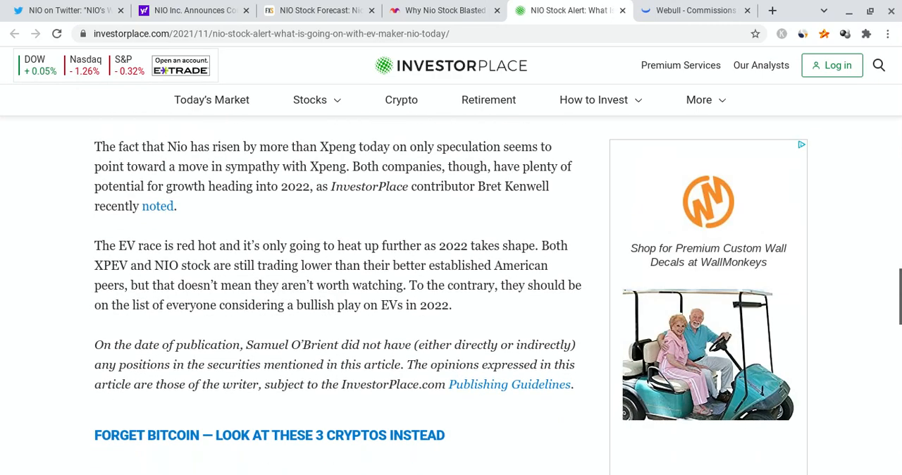
{"action": "scroll", "scroll_direction": "down", "scroll_amount": 3}
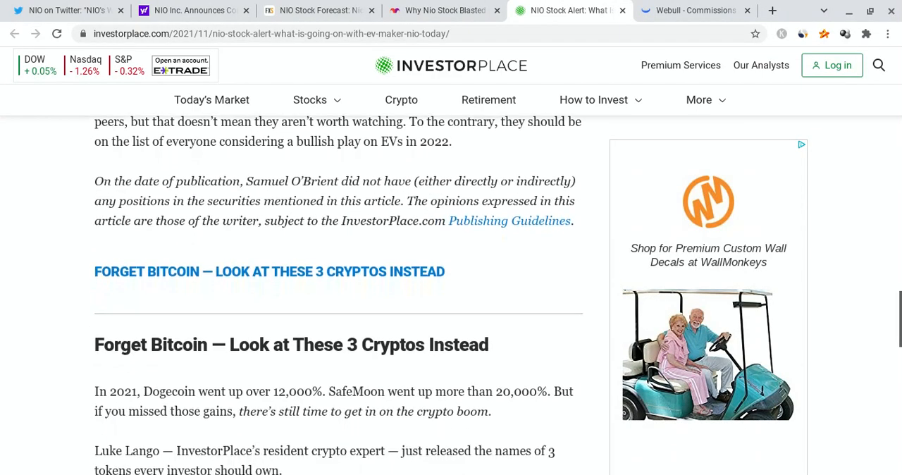
{"action": "scroll", "scroll_direction": "down", "scroll_amount": 3}
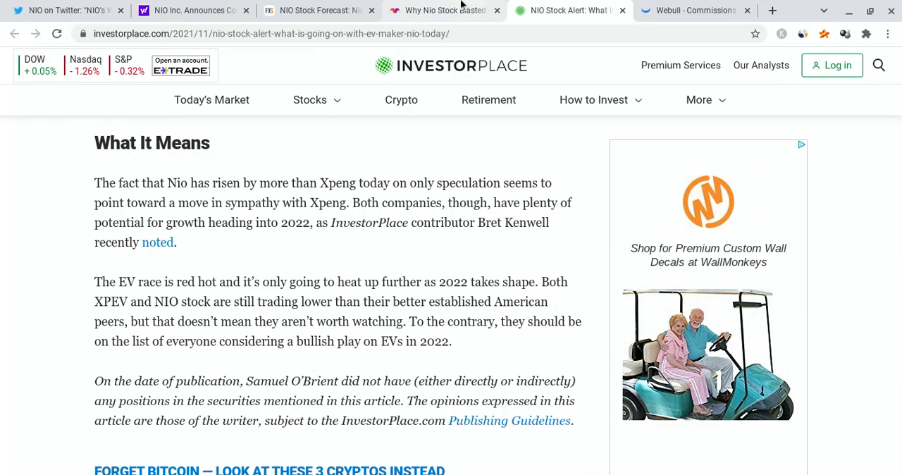
{"action": "left_click", "coordinate": [441, 9]}
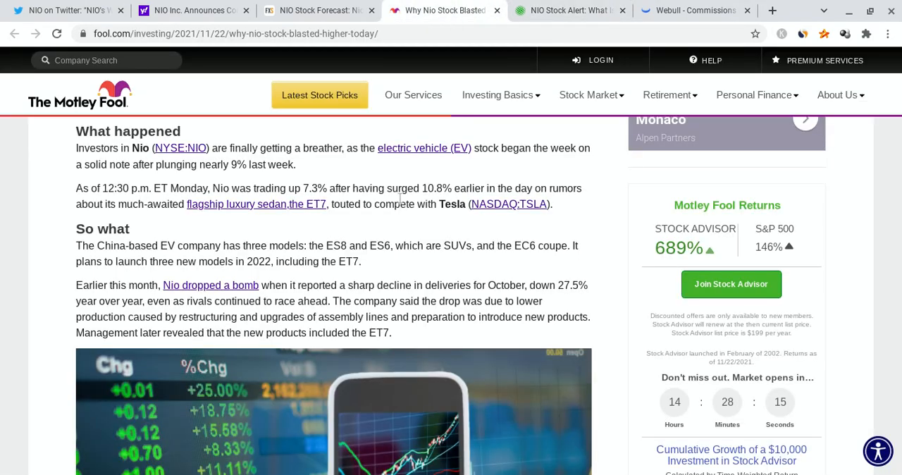
{"action": "scroll", "scroll_direction": "up", "scroll_amount": 3}
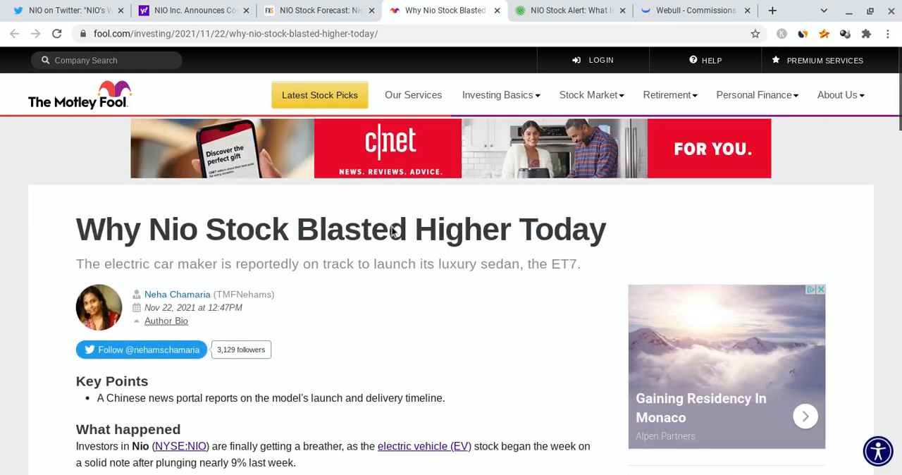
{"action": "scroll", "scroll_direction": "down", "scroll_amount": 3}
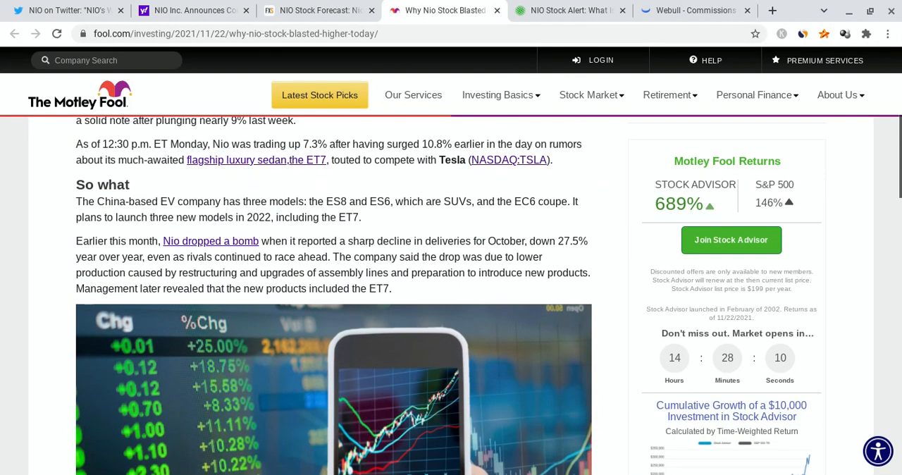
{"action": "left_click_drag", "start_coordinate": [76, 200], "coordinate": [361, 217]}
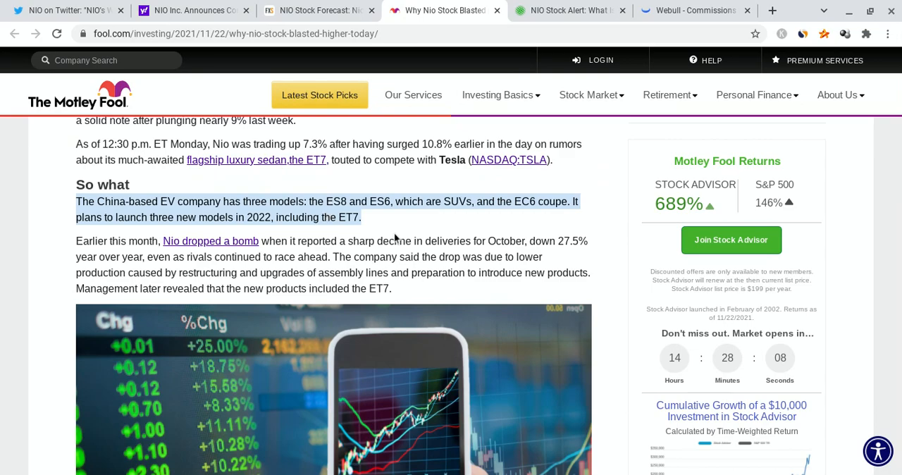
{"action": "scroll", "scroll_direction": "down", "scroll_amount": 3}
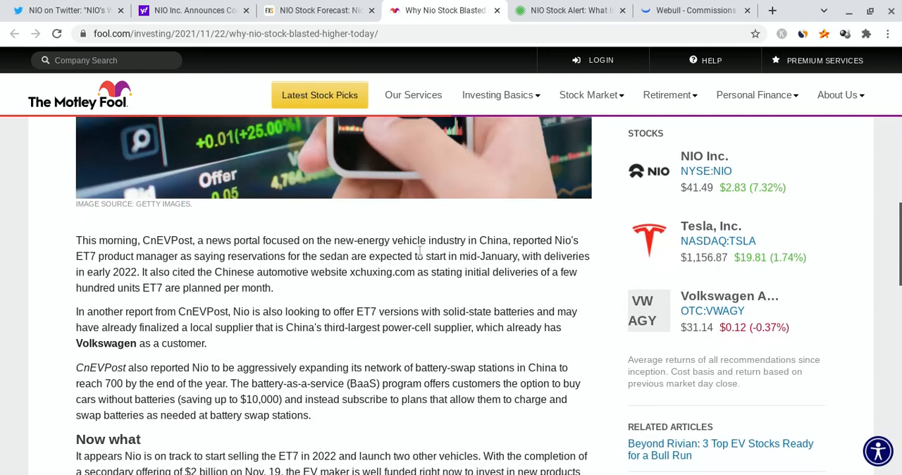
{"action": "scroll", "scroll_direction": "down", "scroll_amount": 3}
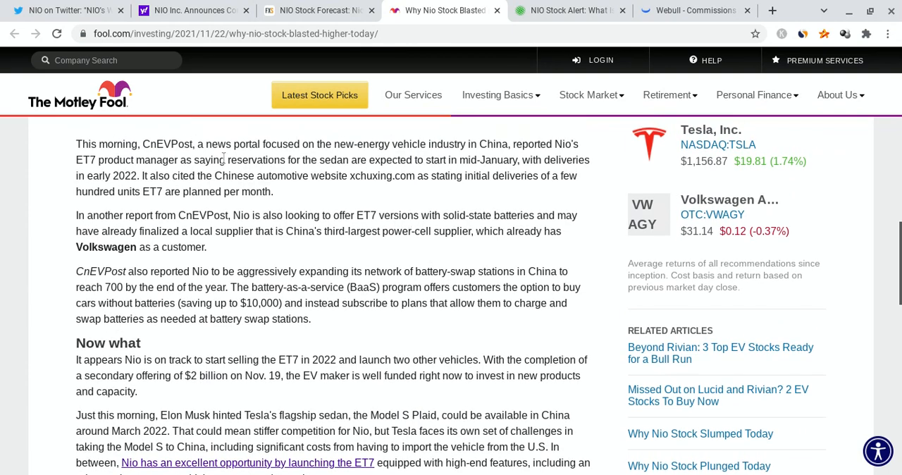
{"action": "mouse_move", "coordinate": [319, 197]}
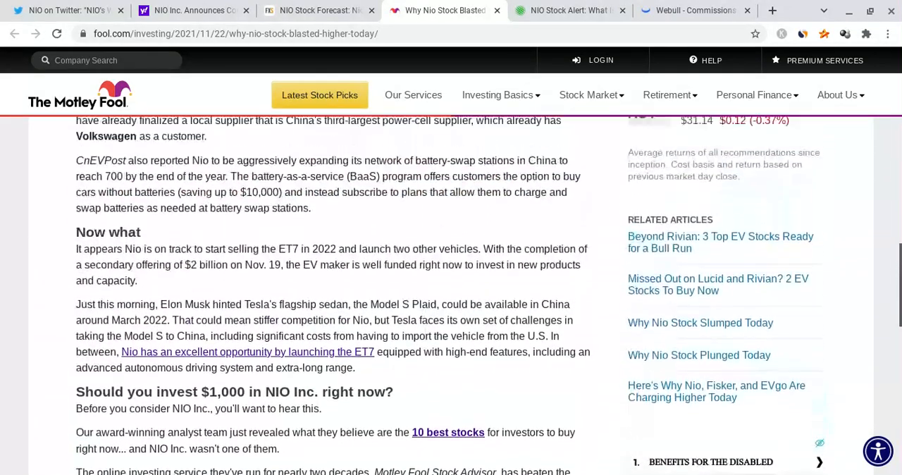
{"action": "scroll", "scroll_direction": "up", "scroll_amount": 3}
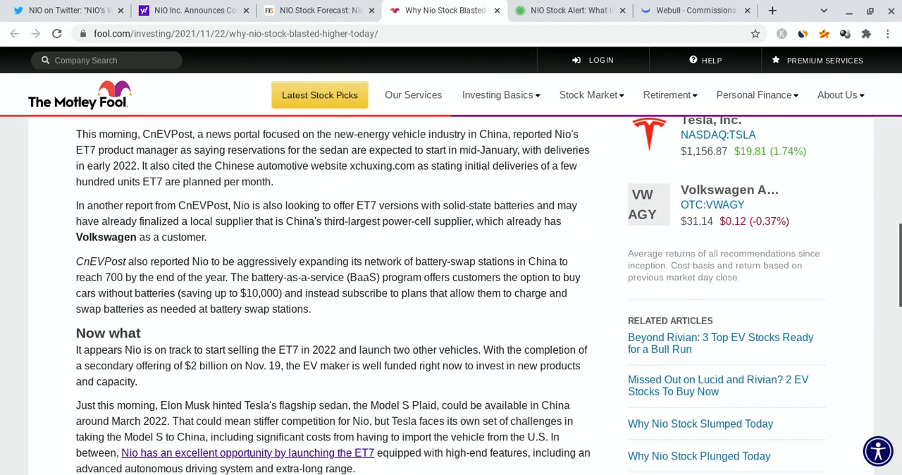
{"action": "mouse_move", "coordinate": [420, 244]}
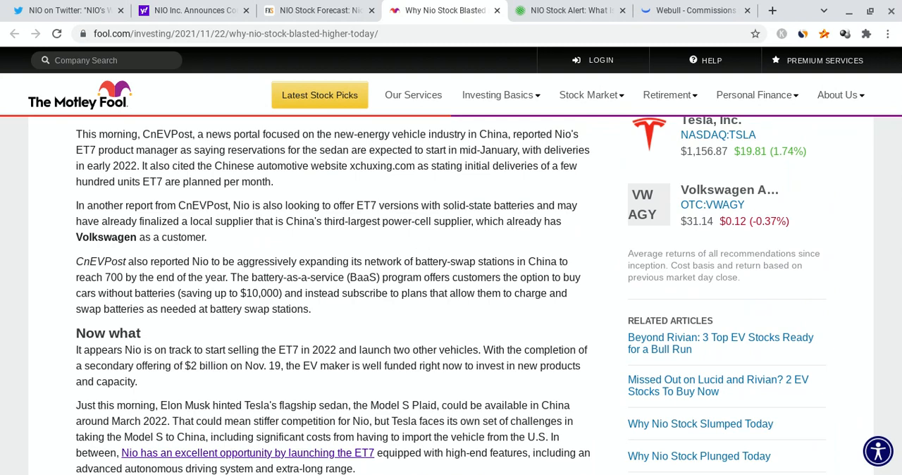
{"action": "mouse_move", "coordinate": [355, 6]}
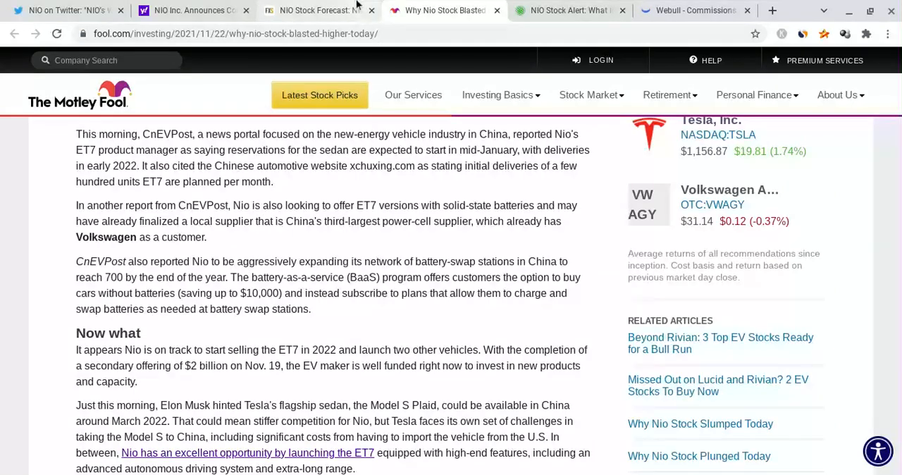
{"action": "left_click", "coordinate": [327, 11]}
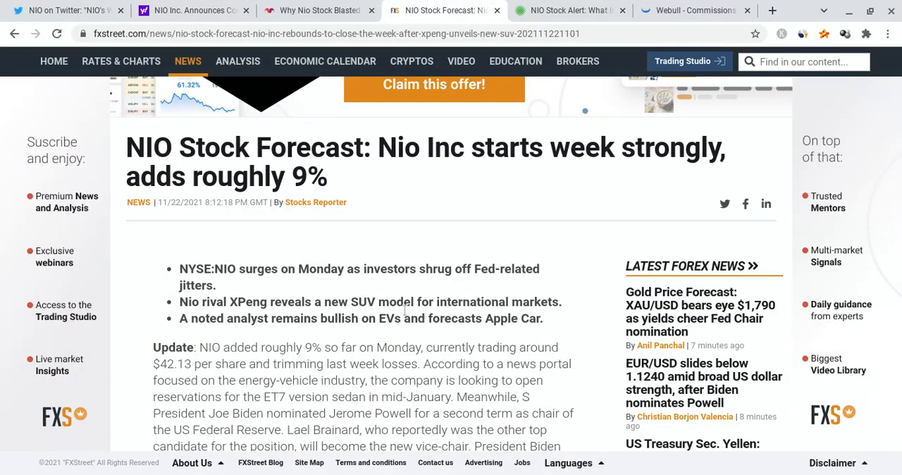
{"action": "scroll", "scroll_direction": "down", "scroll_amount": 3}
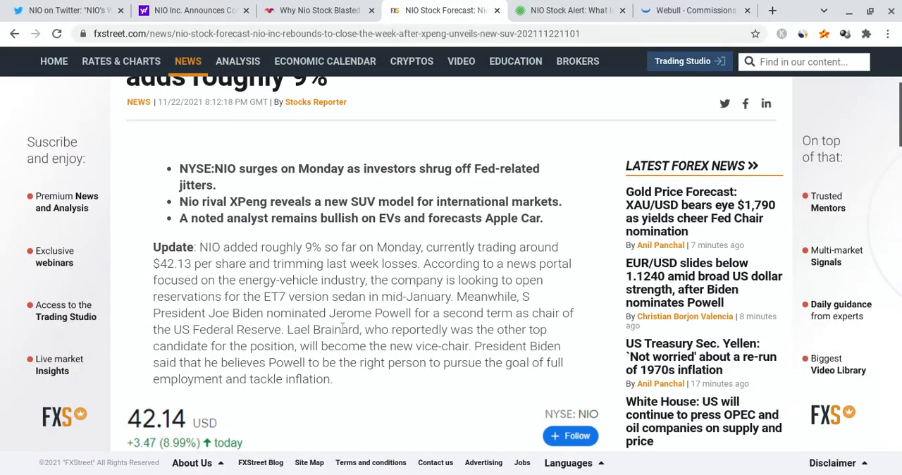
{"action": "left_click_drag", "start_coordinate": [152, 246], "coordinate": [333, 379]}
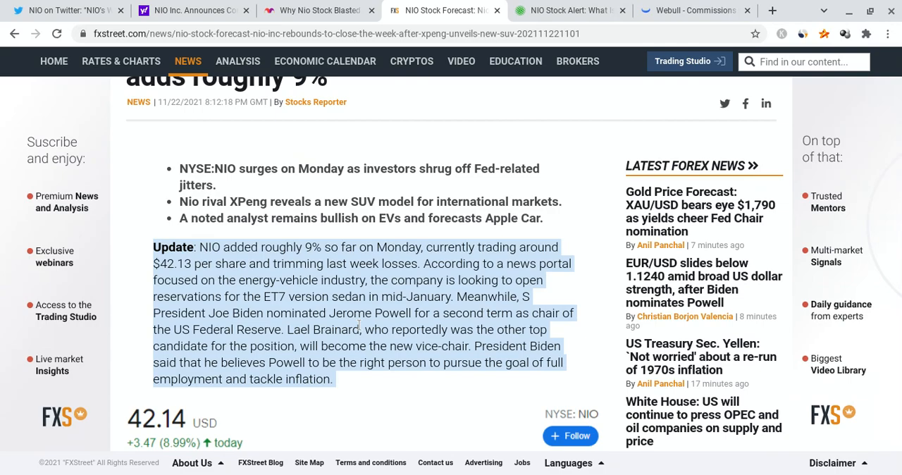
{"action": "scroll", "scroll_direction": "down", "scroll_amount": 3}
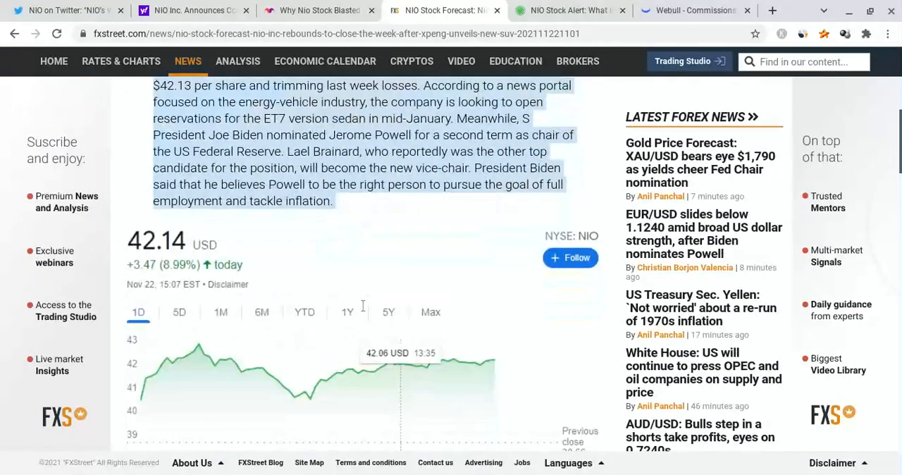
{"action": "scroll", "scroll_direction": "down", "scroll_amount": 3}
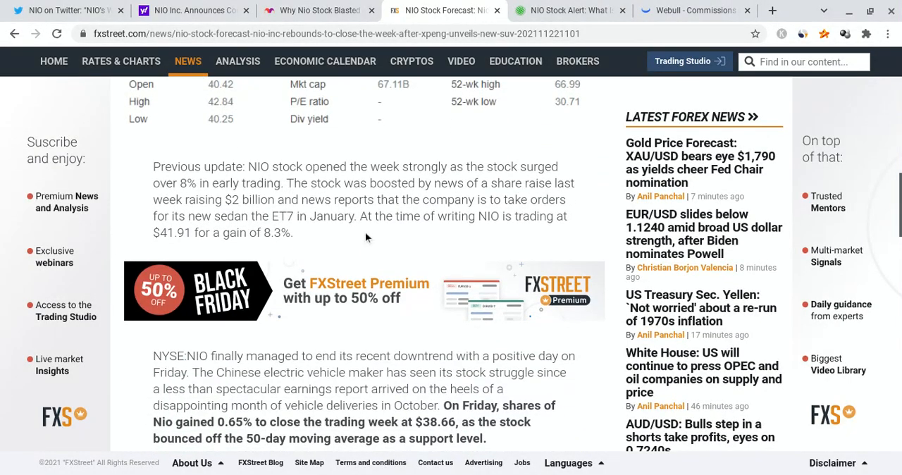
{"action": "scroll", "scroll_direction": "down", "scroll_amount": 3}
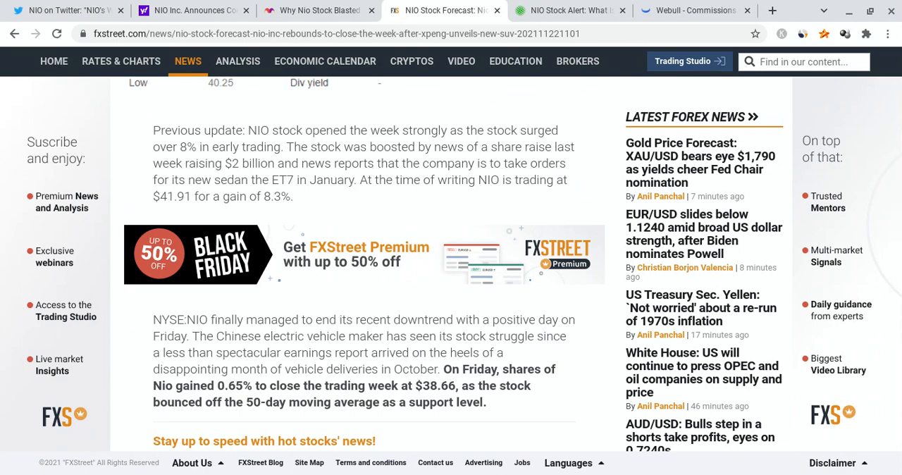
{"action": "scroll", "scroll_direction": "down", "scroll_amount": 3}
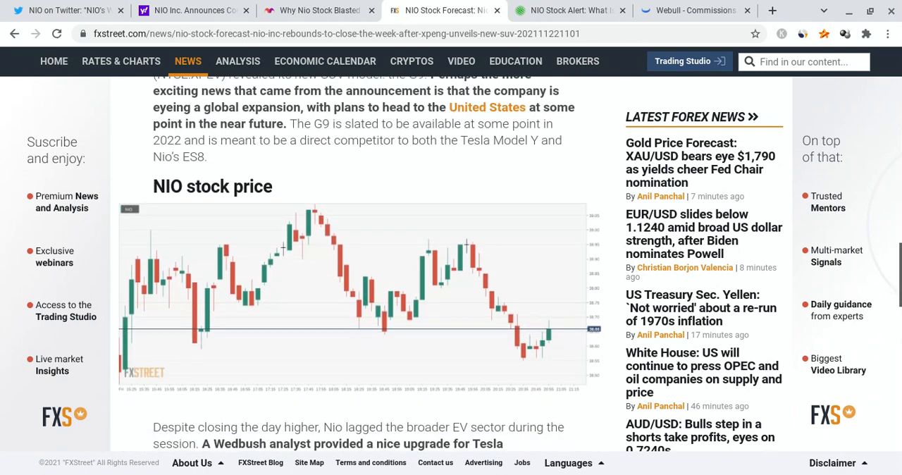
- Read NIO's US$2 billion ADS offering press release on Yahoo Finance, briefly highlighting the deducted-commissions sentence
{"action": "left_click", "coordinate": [181, 12]}
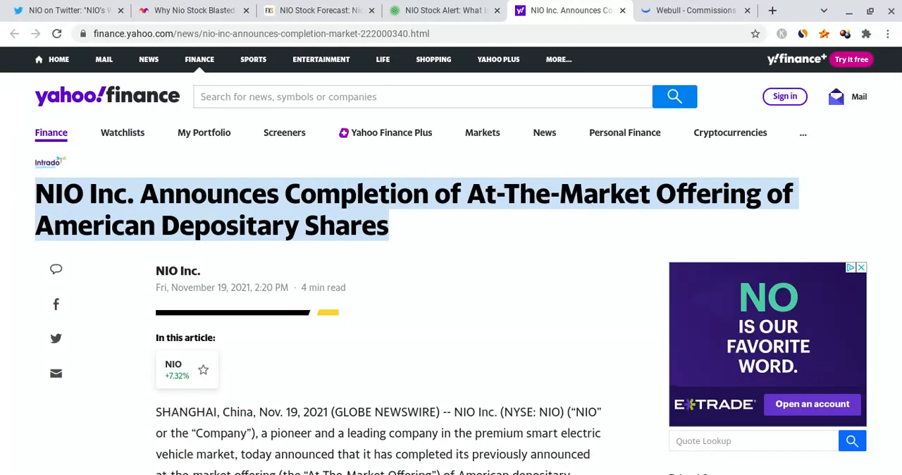
{"action": "scroll", "scroll_direction": "down", "scroll_amount": 3}
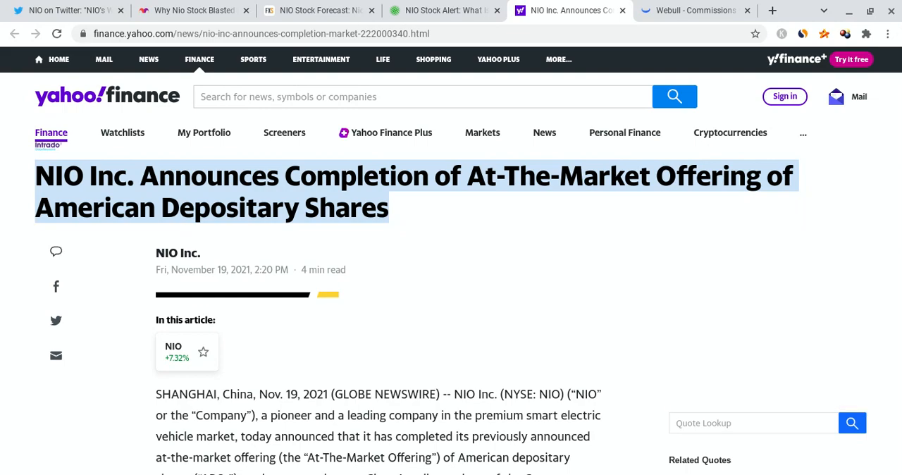
{"action": "scroll", "scroll_direction": "down", "scroll_amount": 3}
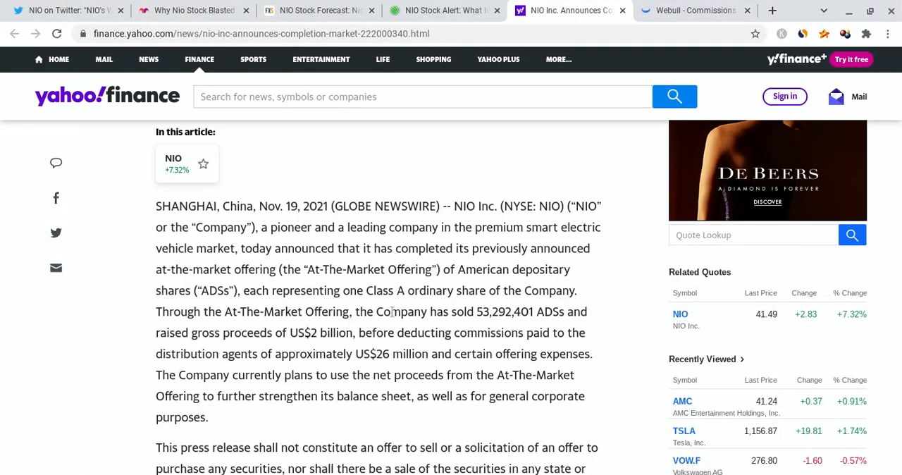
{"action": "scroll", "scroll_direction": "down", "scroll_amount": 3}
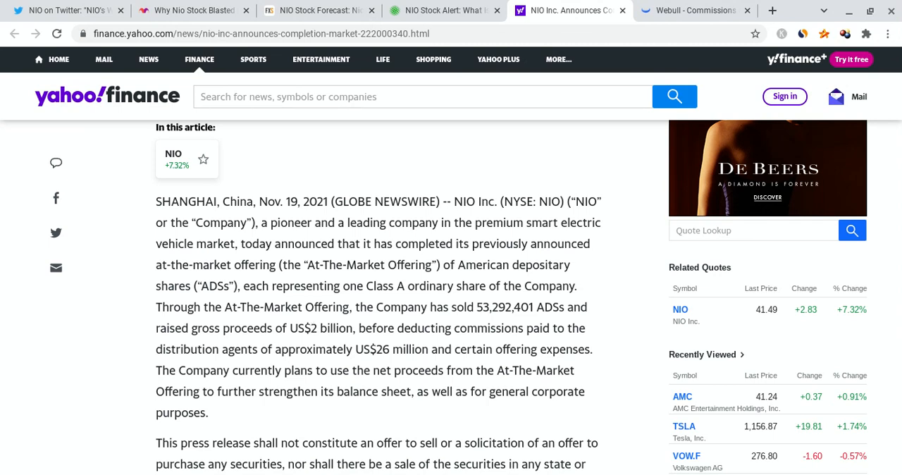
{"action": "left_click_drag", "start_coordinate": [360, 327], "coordinate": [392, 349]}
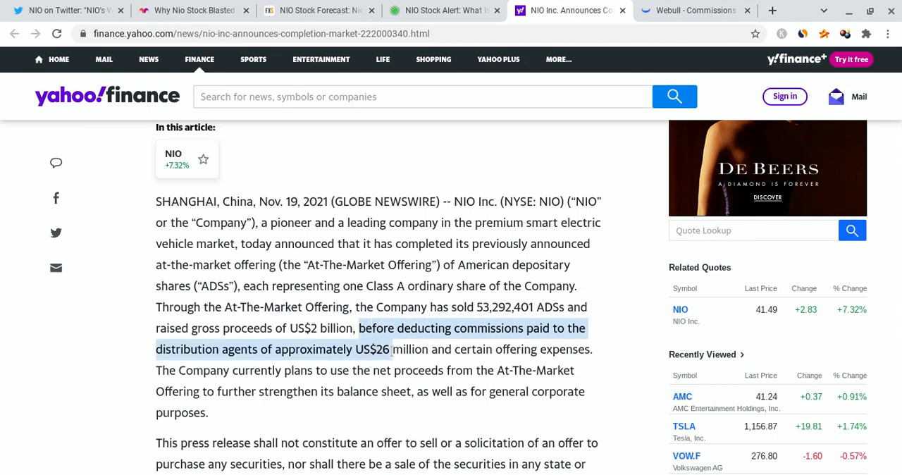
{"action": "left_click", "coordinate": [386, 349]}
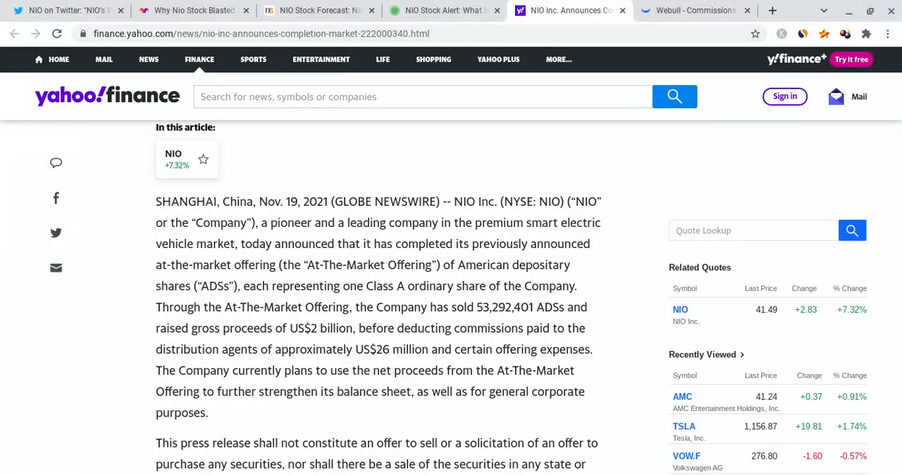
- Set Webull's NIO chart to the 1D range, then return to the Worry-free Service Package tweet
{"action": "left_click", "coordinate": [693, 10]}
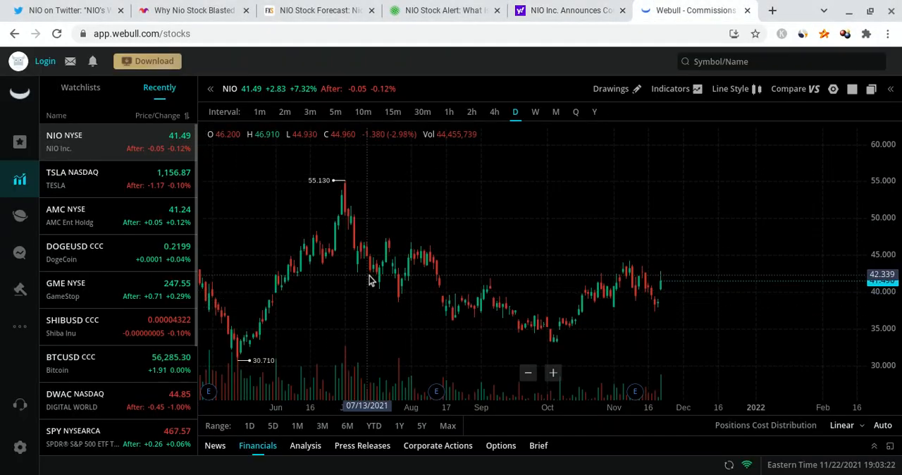
{"action": "left_click", "coordinate": [248, 426]}
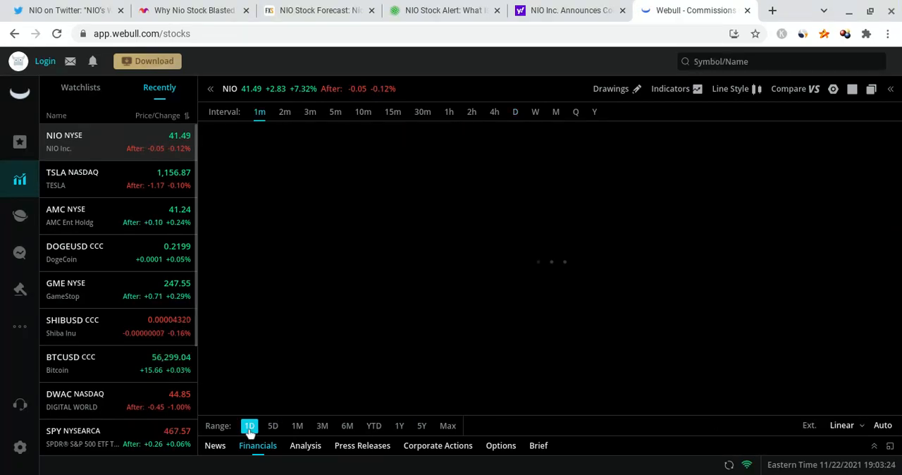
{"action": "left_click", "coordinate": [70, 11]}
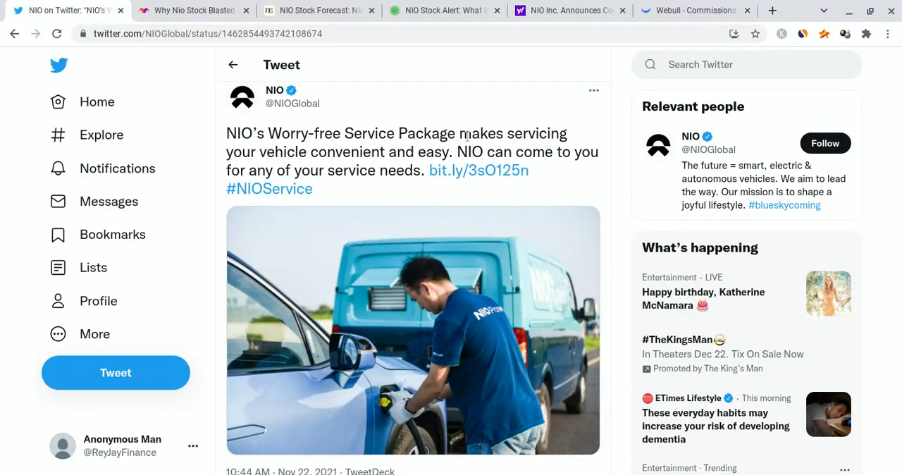
{"action": "mouse_move", "coordinate": [386, 154]}
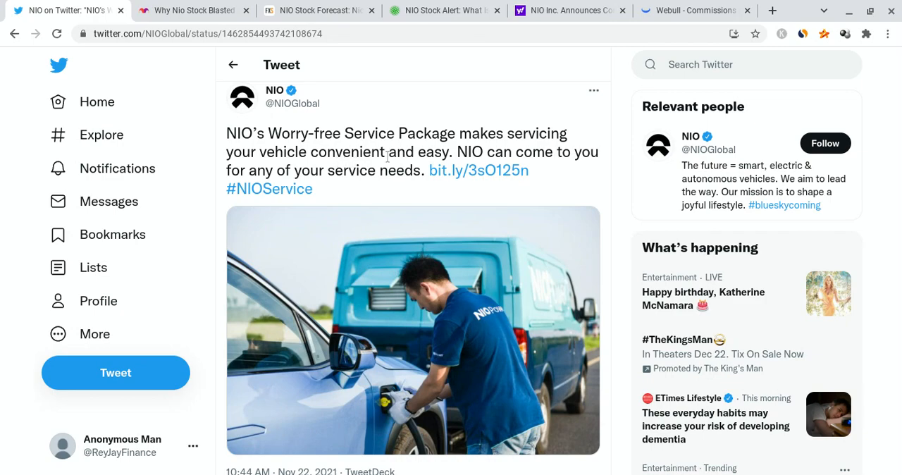
{"action": "mouse_move", "coordinate": [360, 179]}
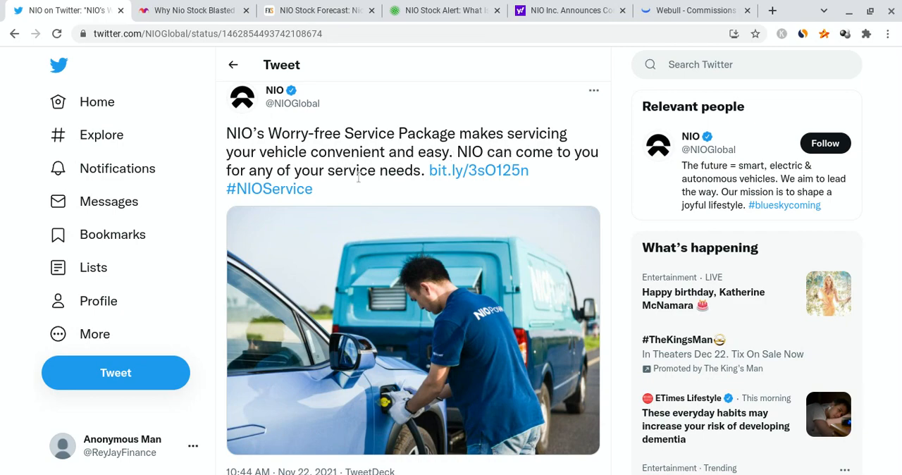
{"action": "mouse_move", "coordinate": [373, 191]}
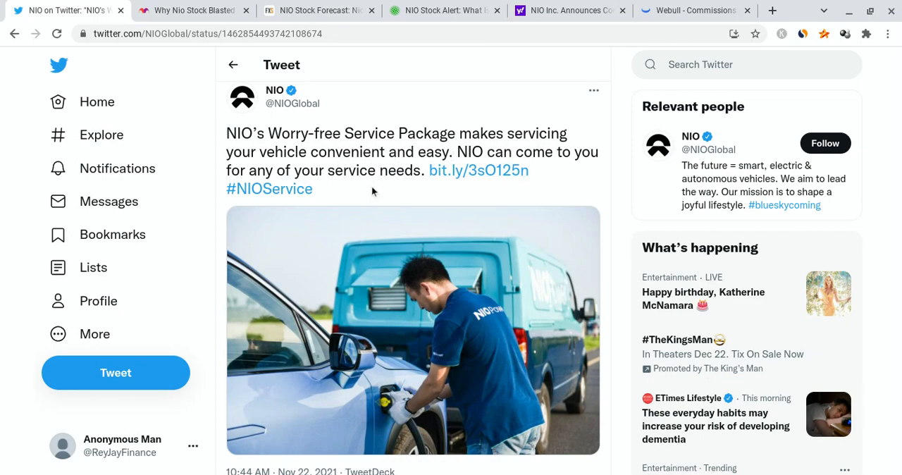
- Scroll down NIO's Worry-free Service Package tweet to its 265 likes and replies
{"action": "scroll", "scroll_direction": "down", "scroll_amount": 3}
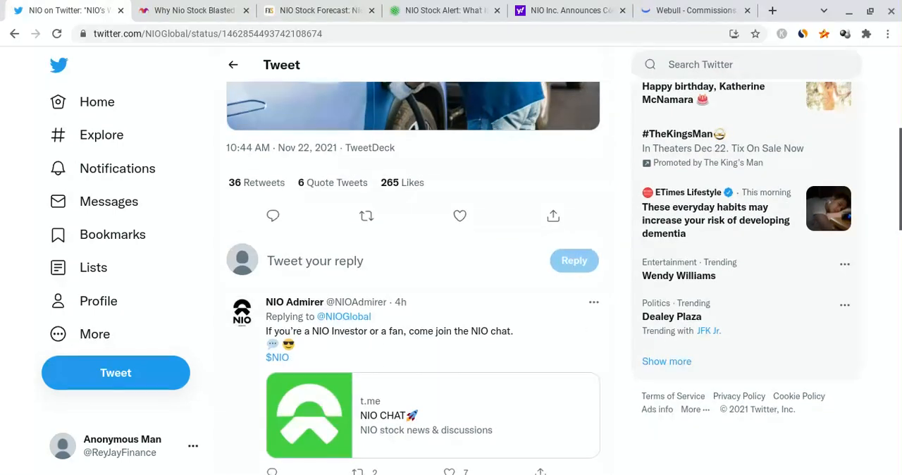
{"action": "scroll", "scroll_direction": "down", "scroll_amount": 3}
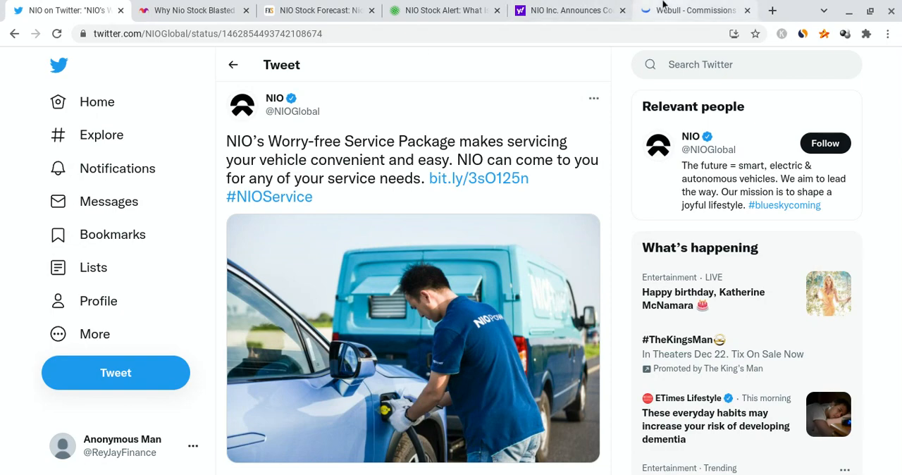
- Return from the browser to NIO's chart in Webull for the daily candlestick view
{"action": "left_click", "coordinate": [694, 12]}
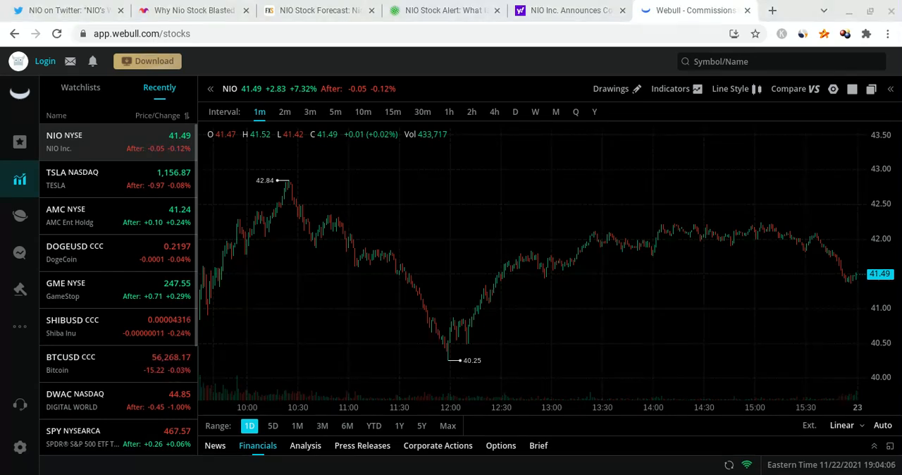
{"action": "mouse_move", "coordinate": [654, 332]}
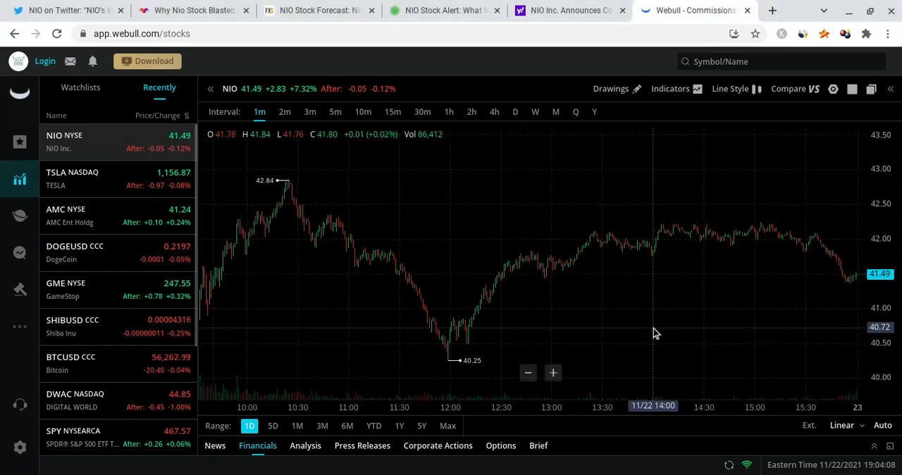
{"action": "mouse_move", "coordinate": [782, 298]}
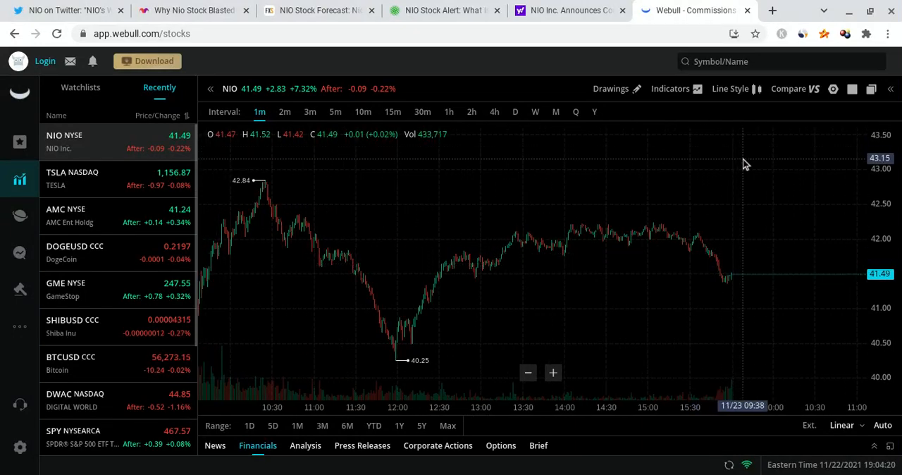
{"action": "mouse_move", "coordinate": [750, 176]}
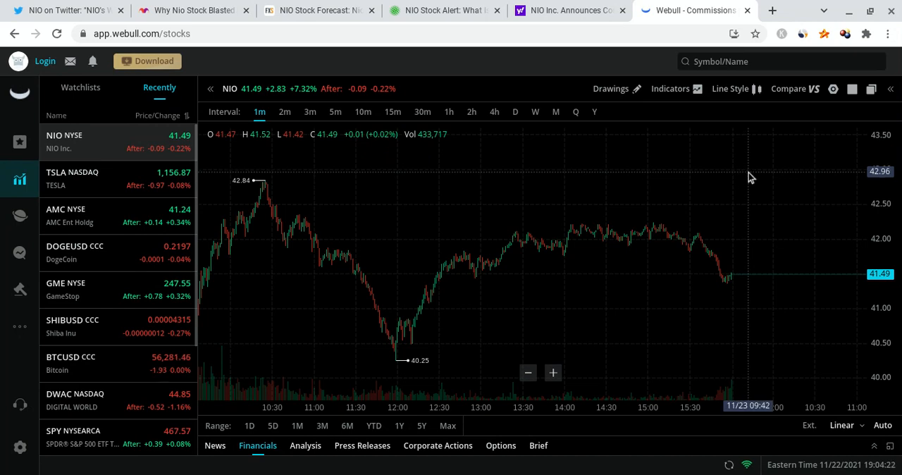
{"action": "mouse_move", "coordinate": [744, 277]}
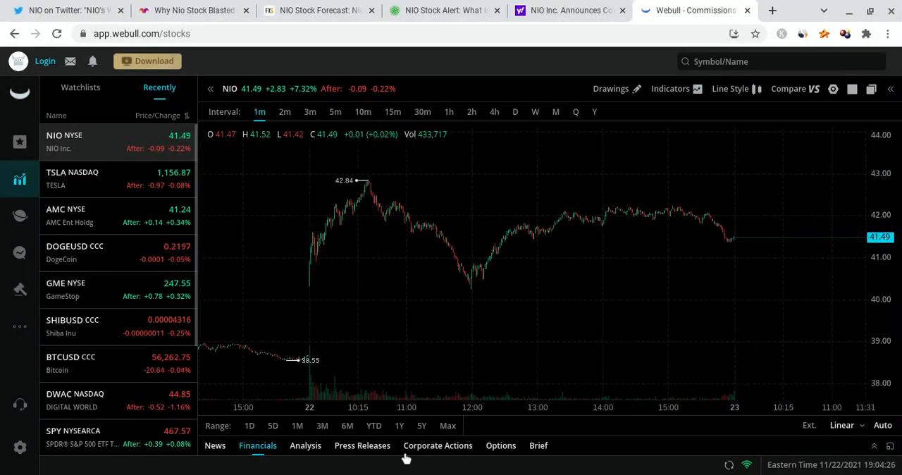
{"action": "mouse_move", "coordinate": [307, 378]}
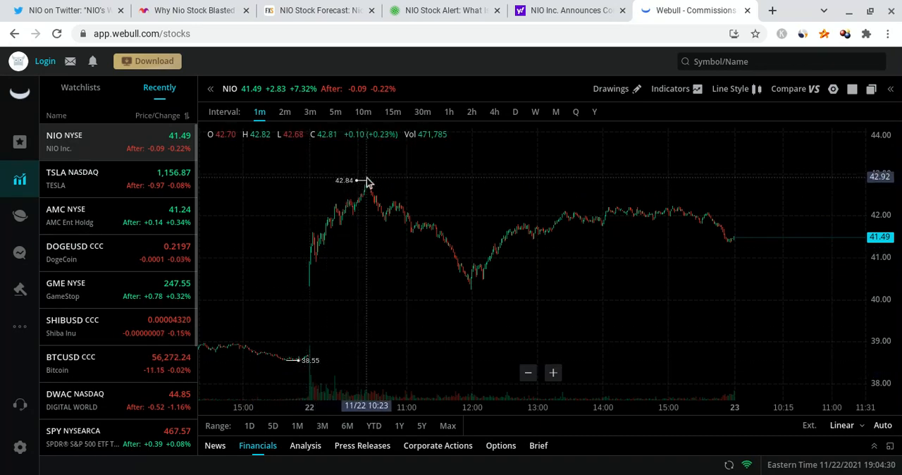
{"action": "mouse_move", "coordinate": [772, 242]}
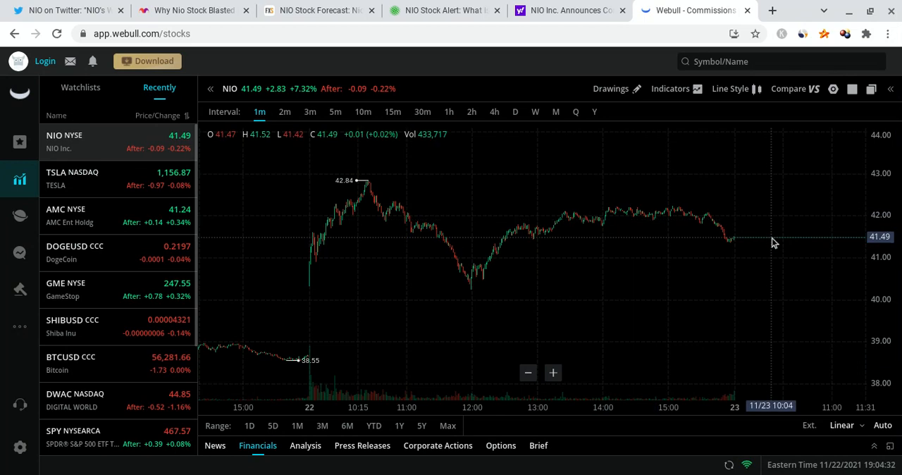
{"action": "mouse_move", "coordinate": [786, 244]}
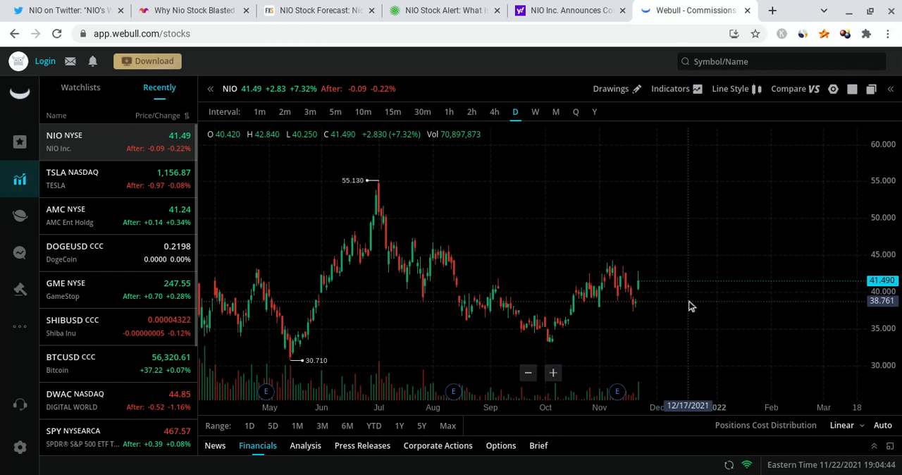
{"action": "mouse_move", "coordinate": [690, 259]}
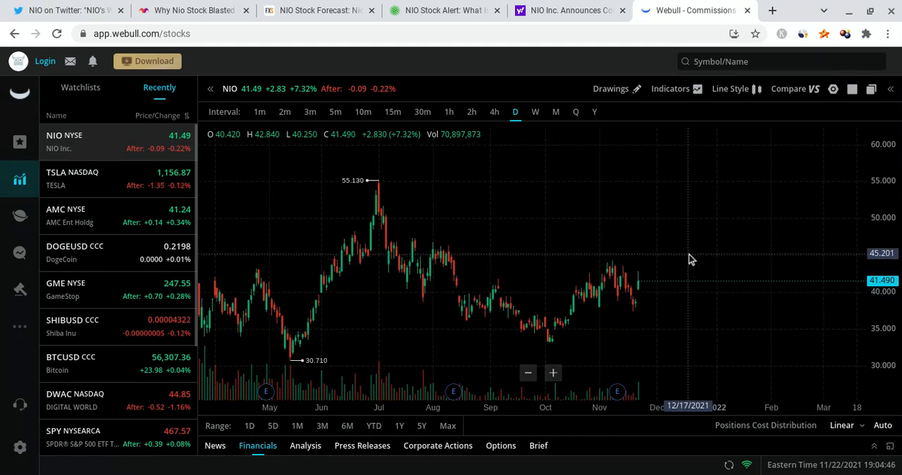